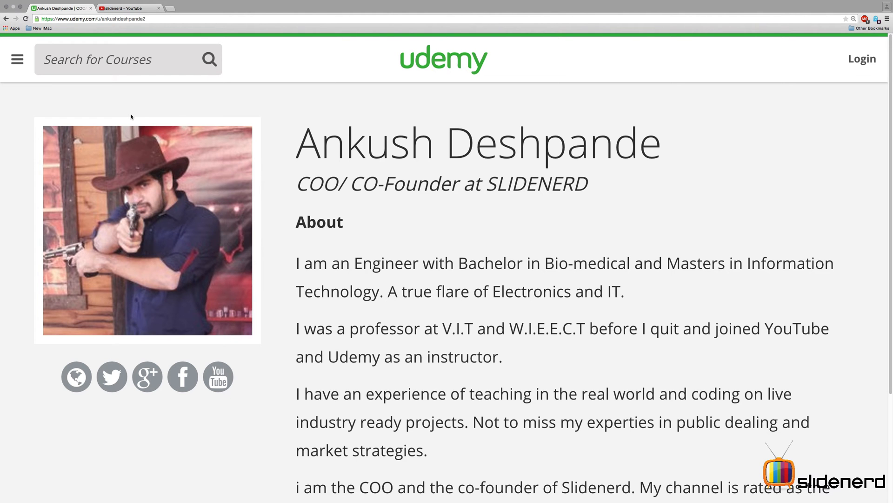
# Step: Select the instructor's name on the Udemy profile, then scroll the Slidenerd YouTube playlists
pyautogui.doubleClick(368, 142)
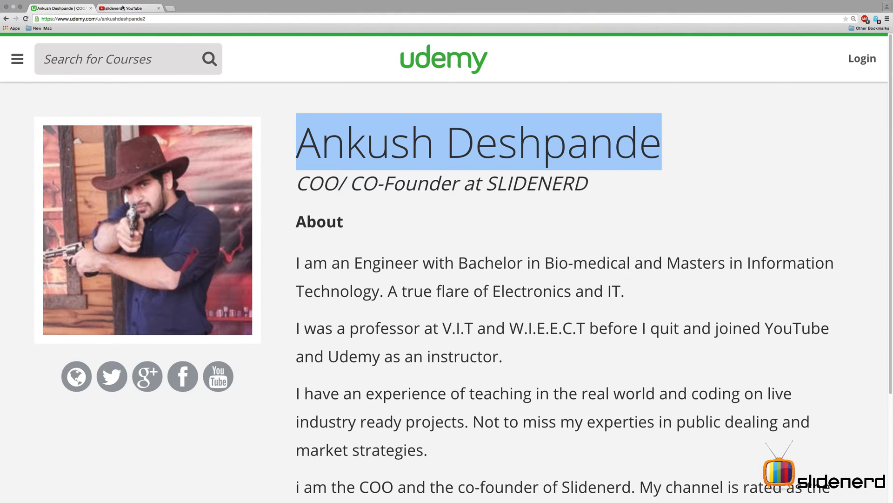
pyautogui.click(128, 7)
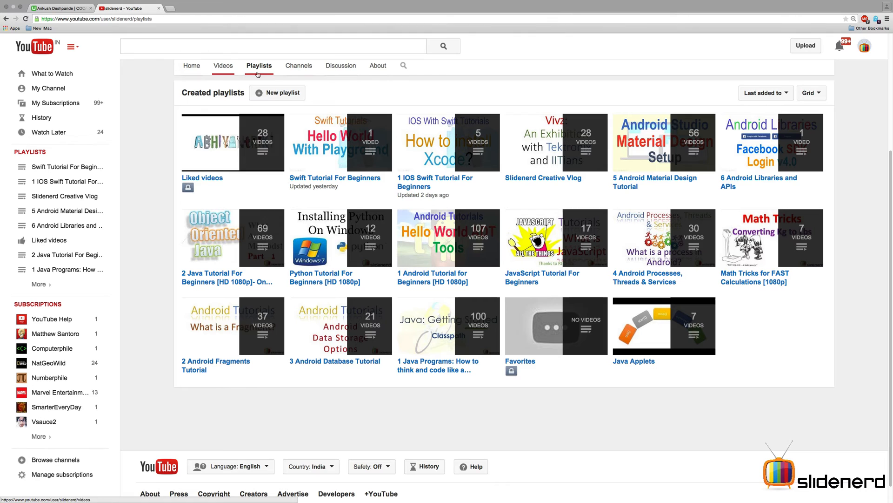
pyautogui.scroll(3)
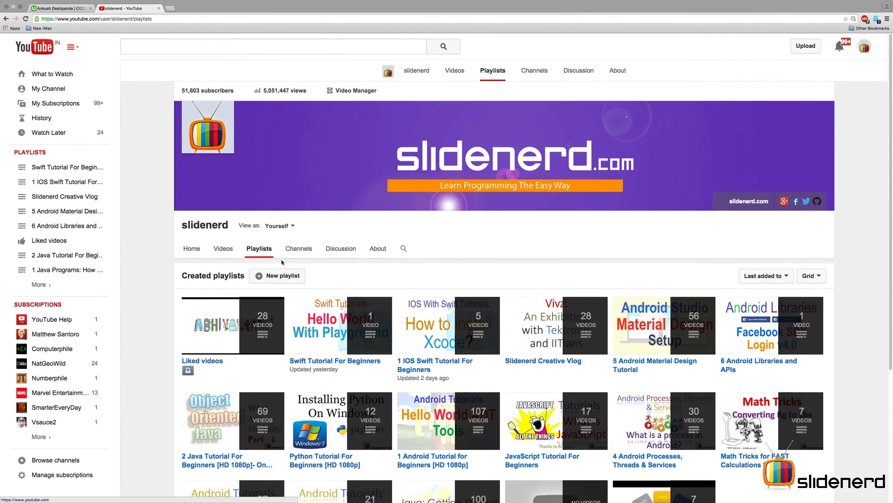
pyautogui.scroll(-3)
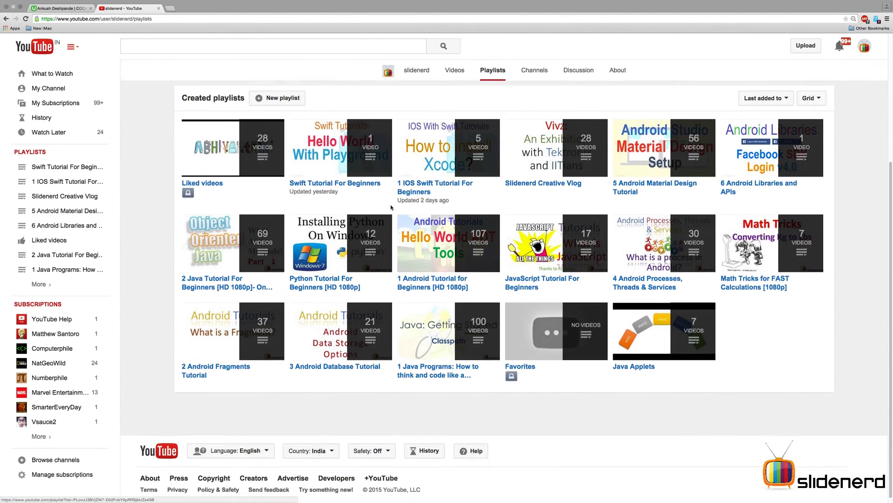
pyautogui.moveTo(444, 187)
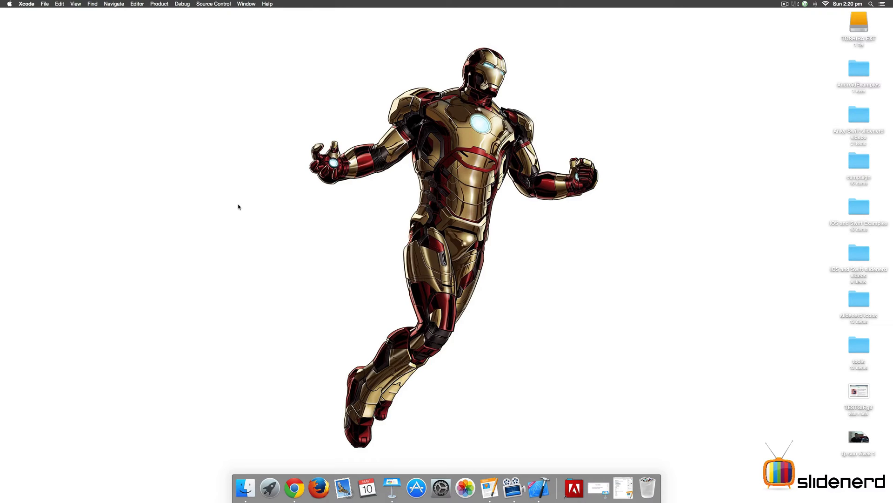
# Step: Launch Xcode from the Dock and open the recent test.playground
pyautogui.click(871, 4)
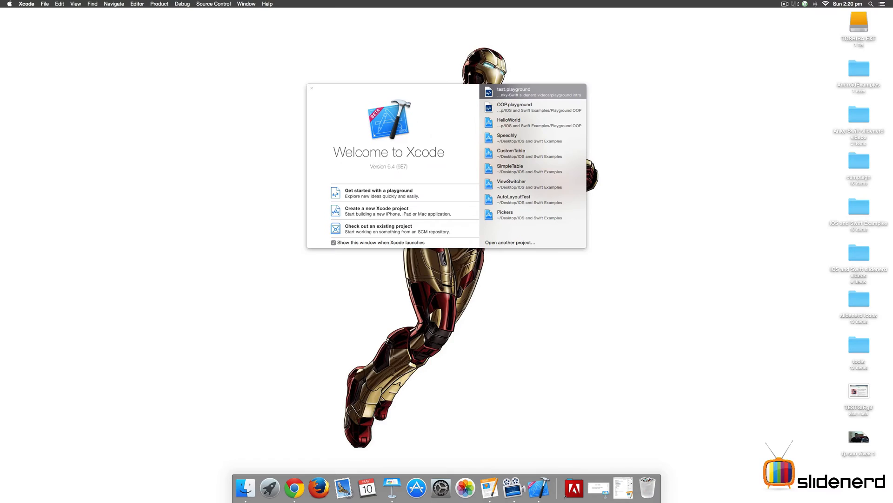
pyautogui.moveTo(400, 198)
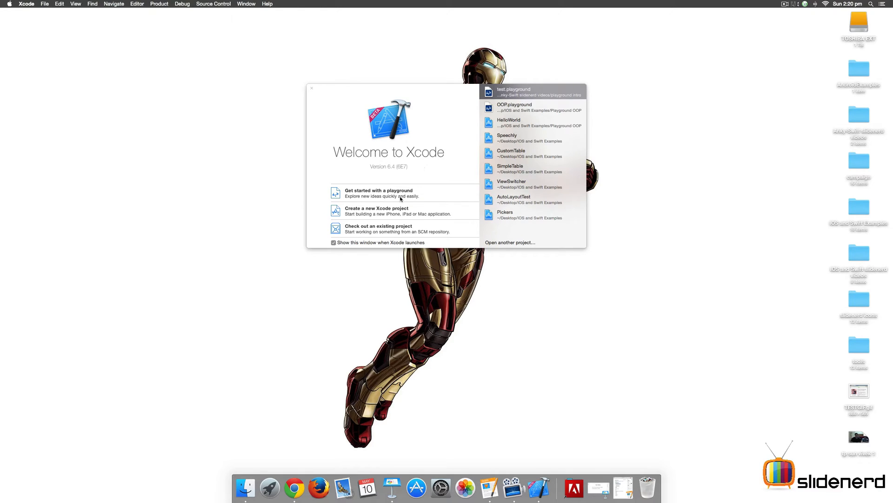
pyautogui.moveTo(388, 194)
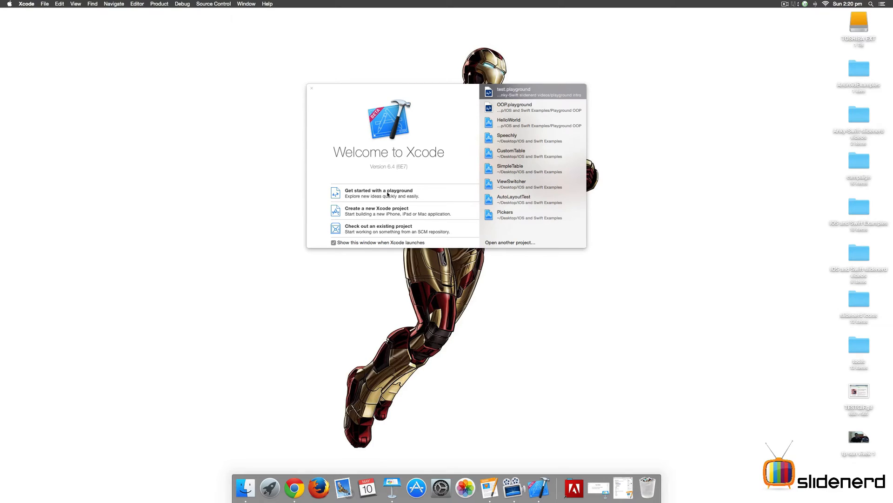
pyautogui.moveTo(523, 104)
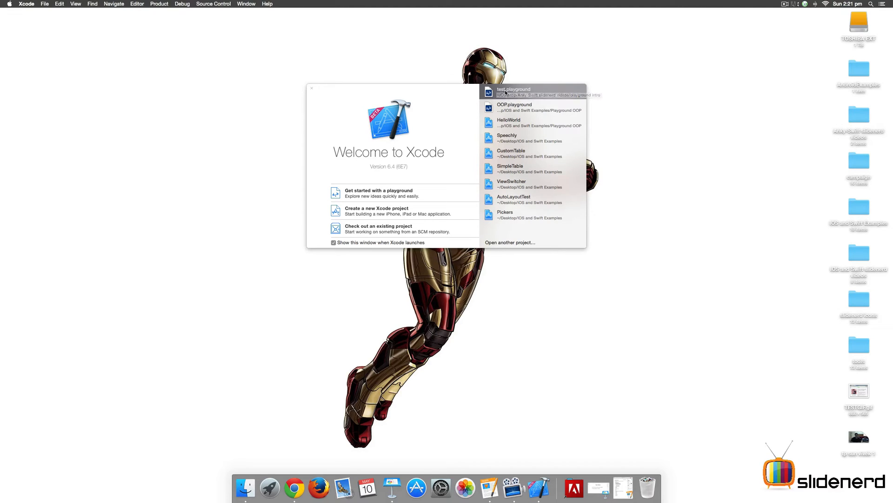
pyautogui.click(513, 91)
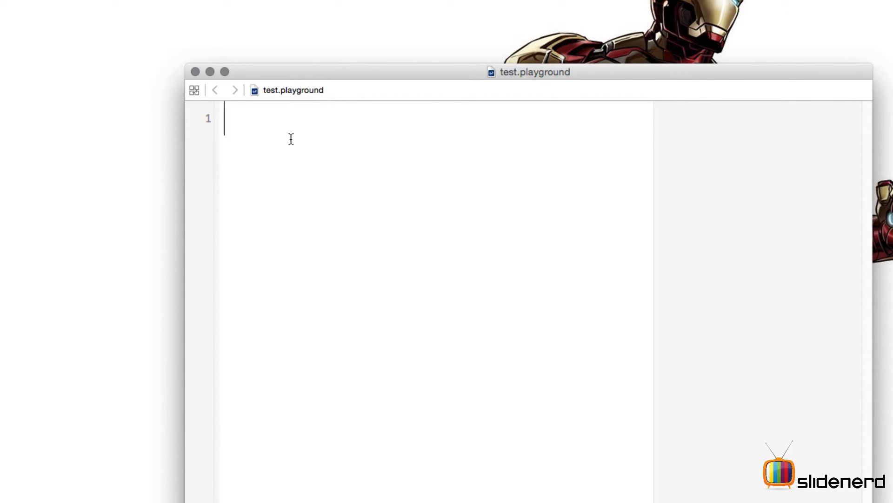
# Step: Enter 450 and 700 on separate lines and inspect their echoed results
pyautogui.write('4')
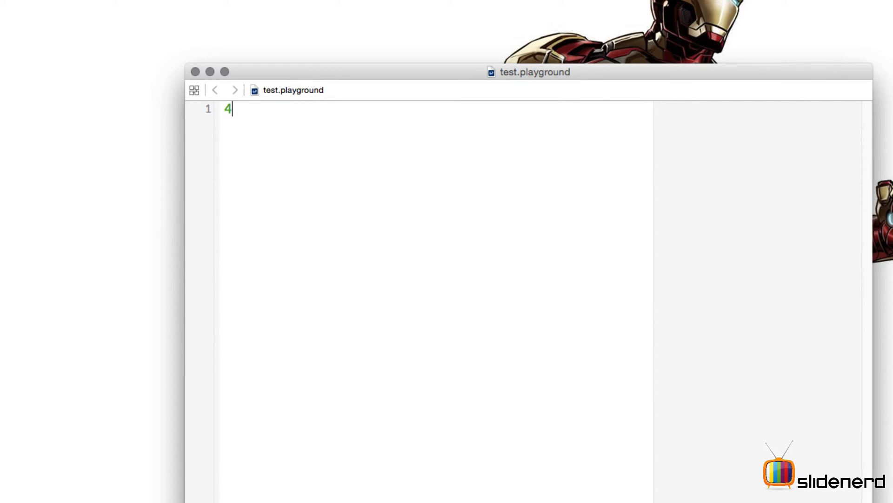
pyautogui.write('50')
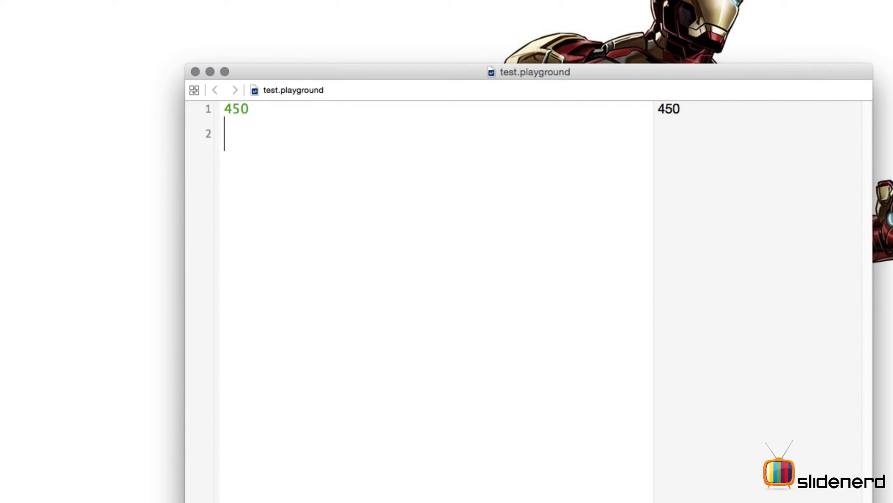
pyautogui.write('700')
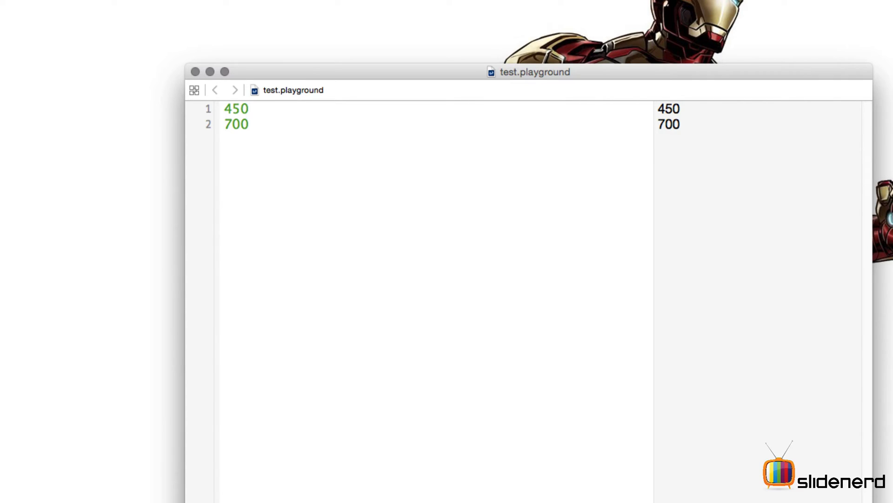
pyautogui.click(248, 109)
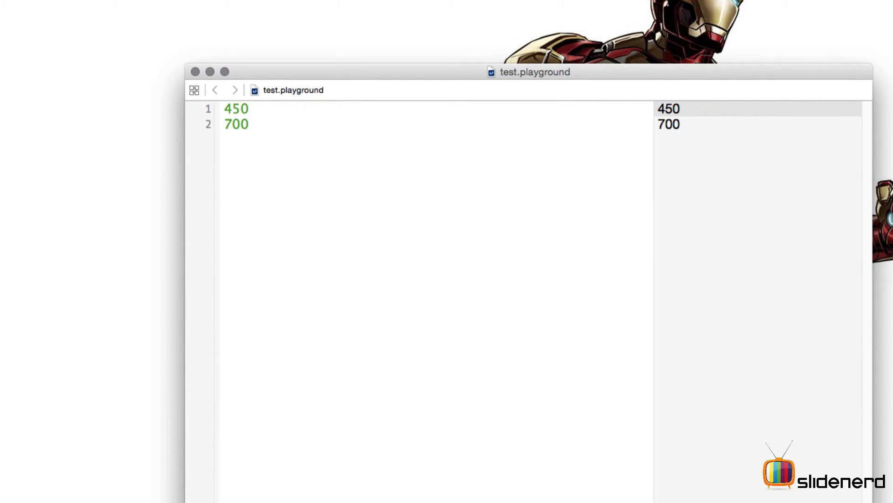
pyautogui.click(224, 108)
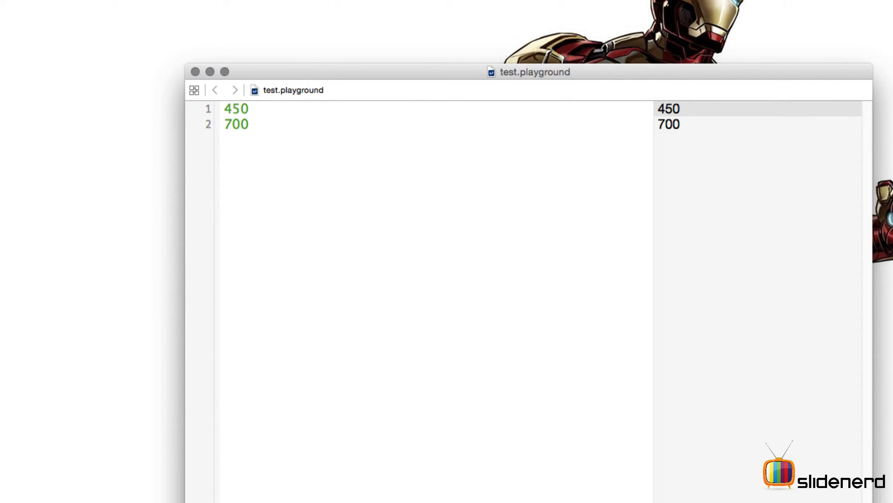
# Step: Prefix 450 with 'var marks=' and 700 with 'var total='
pyautogui.write('var')
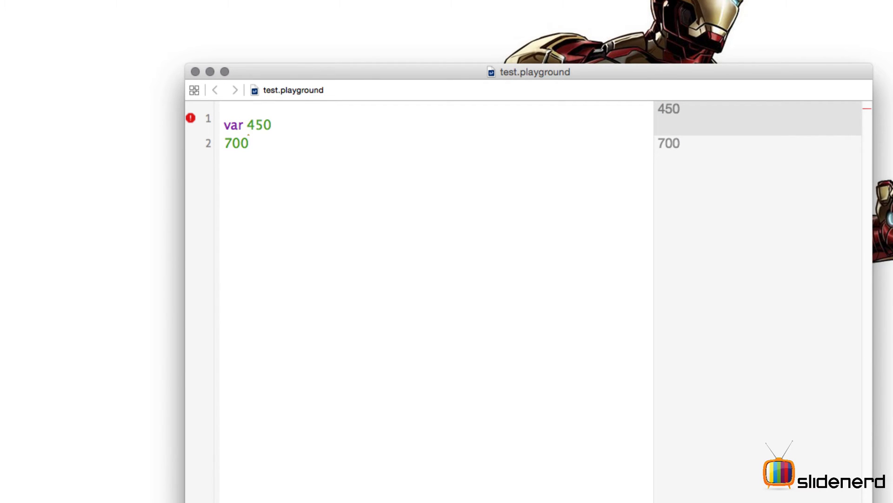
pyautogui.write('ma')
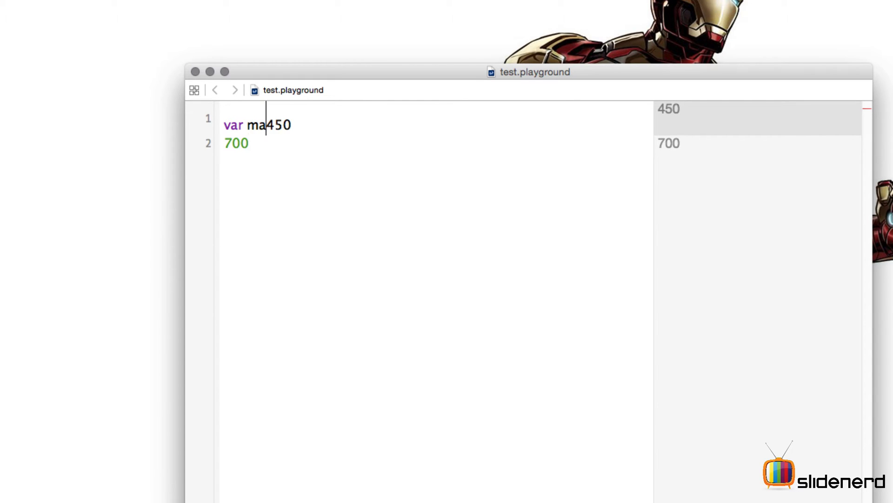
pyautogui.write('rks')
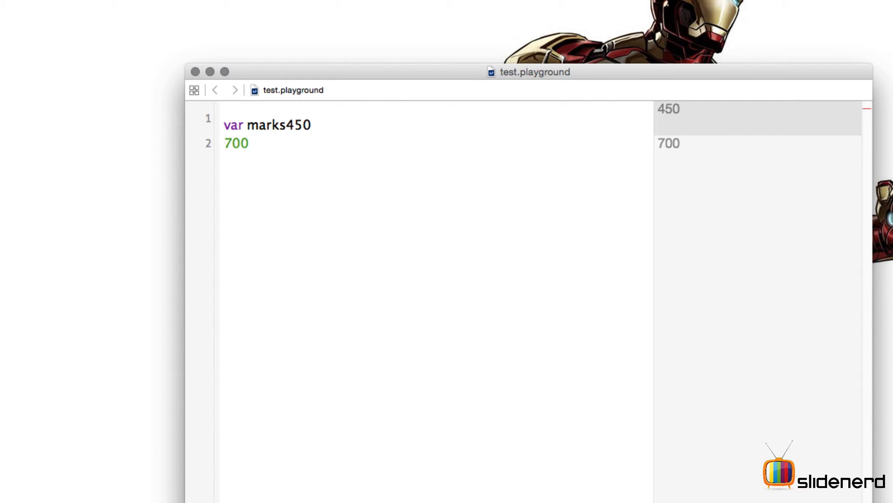
pyautogui.write('=')
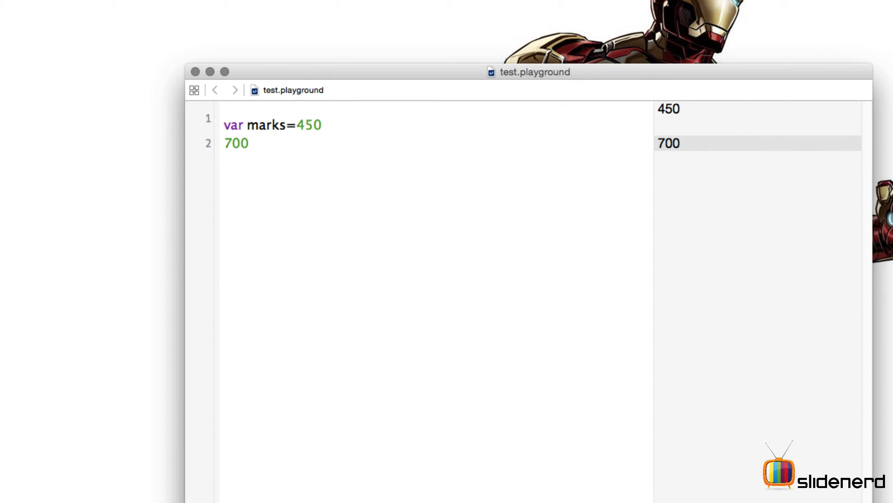
pyautogui.click(223, 142)
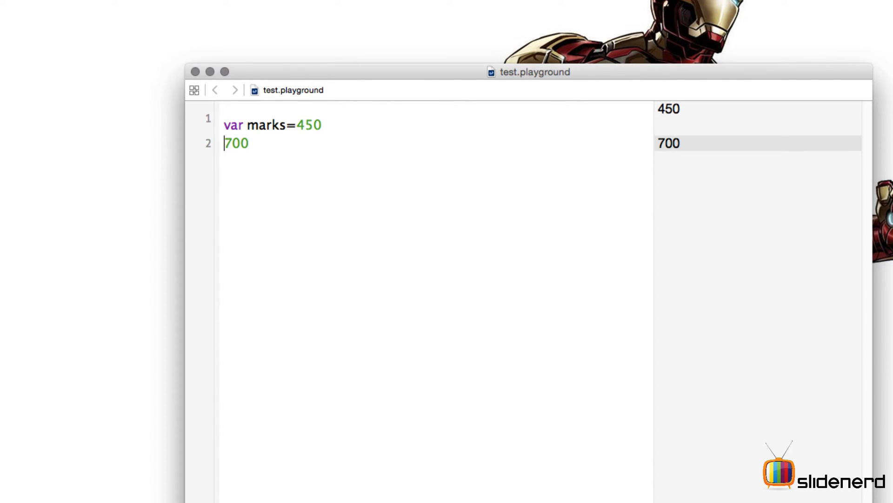
pyautogui.write('var t')
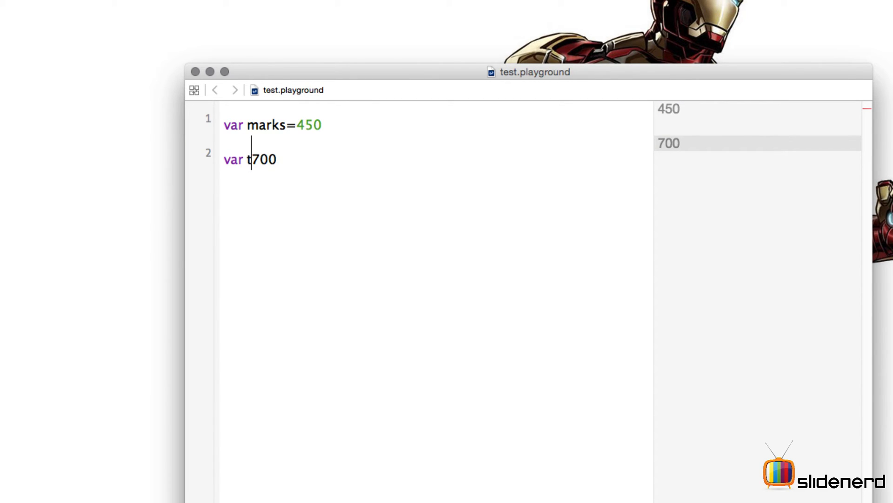
pyautogui.write('otal')
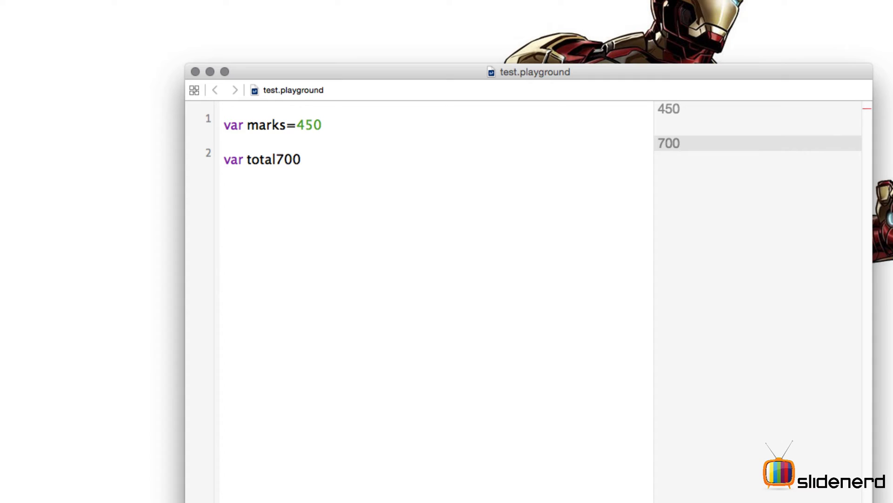
pyautogui.write('=')
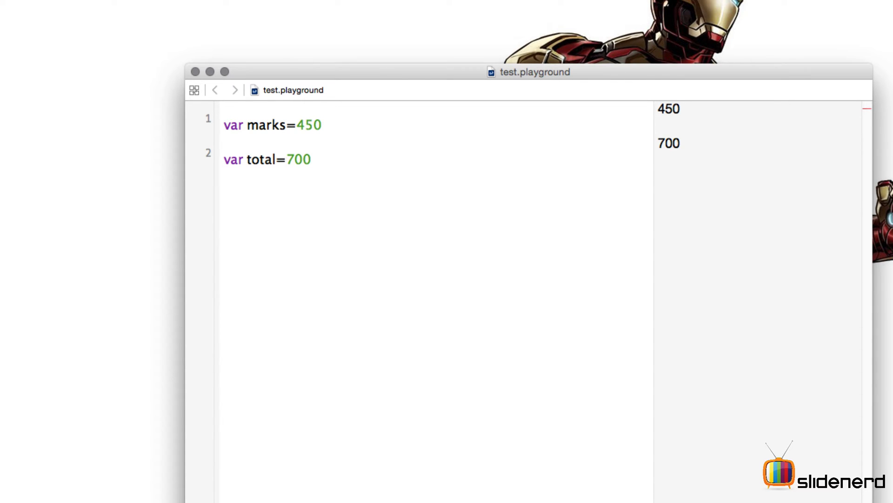
pyautogui.click(290, 159)
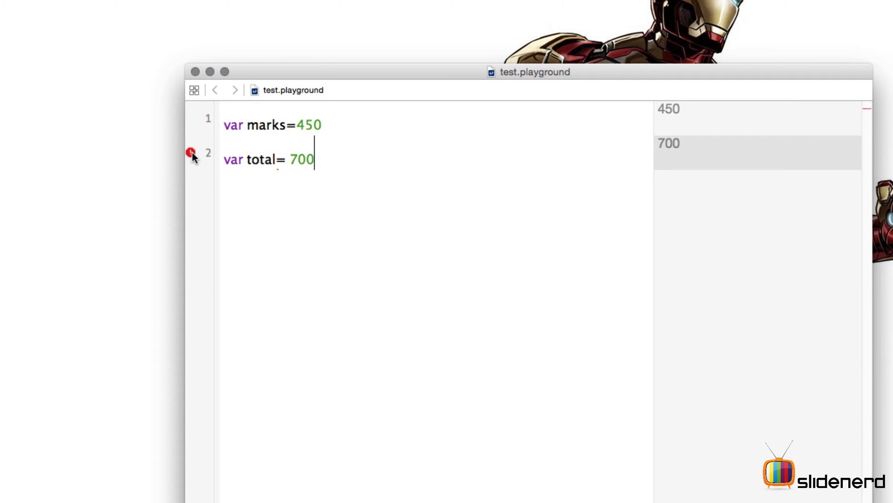
# Step: Show line 2's "Prefix/postfix '=' is reserved" error message
pyautogui.click(190, 153)
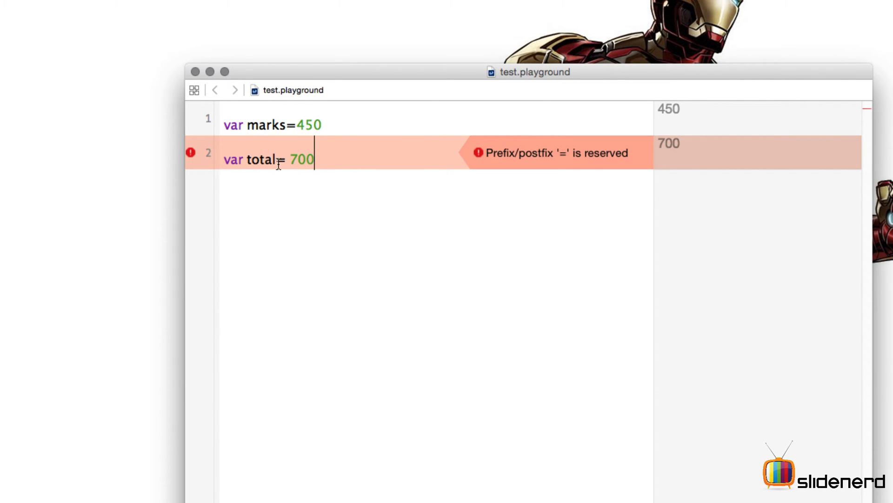
pyautogui.moveTo(548, 169)
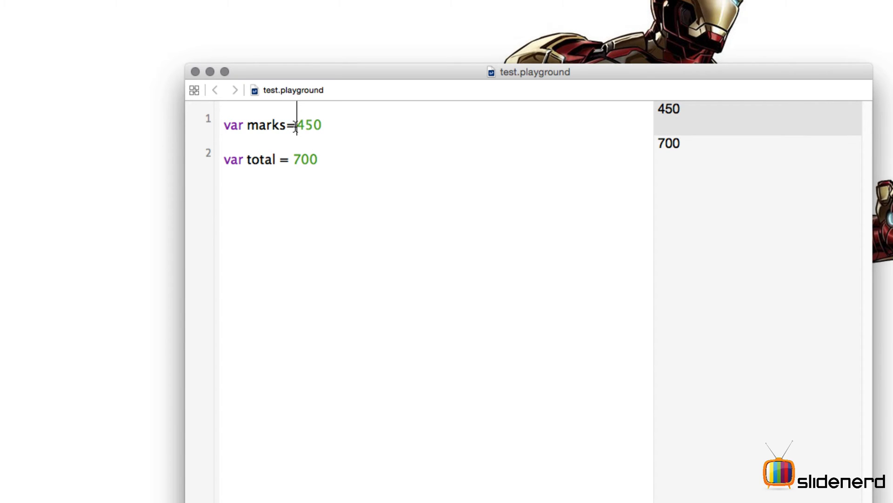
pyautogui.moveTo(342, 128)
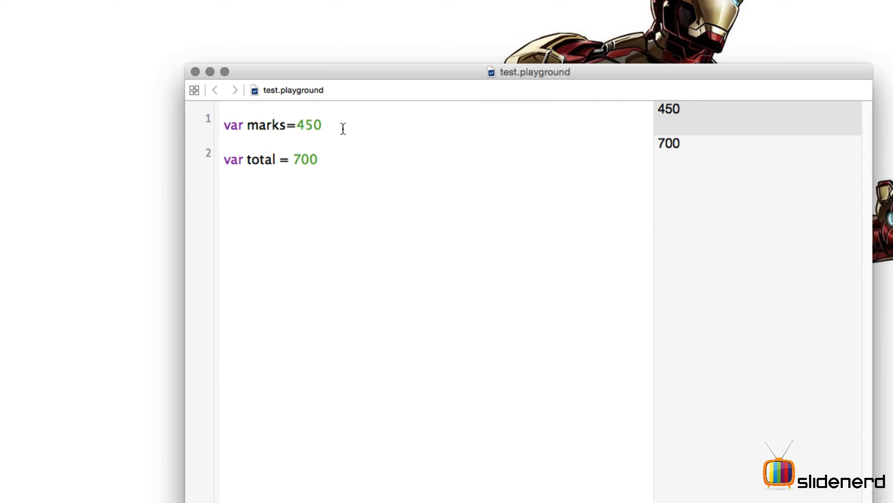
pyautogui.moveTo(340, 145)
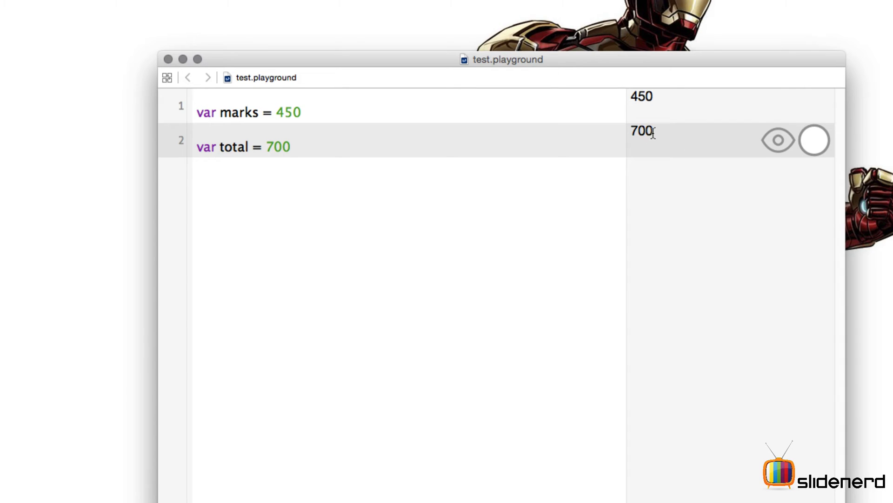
pyautogui.moveTo(419, 160)
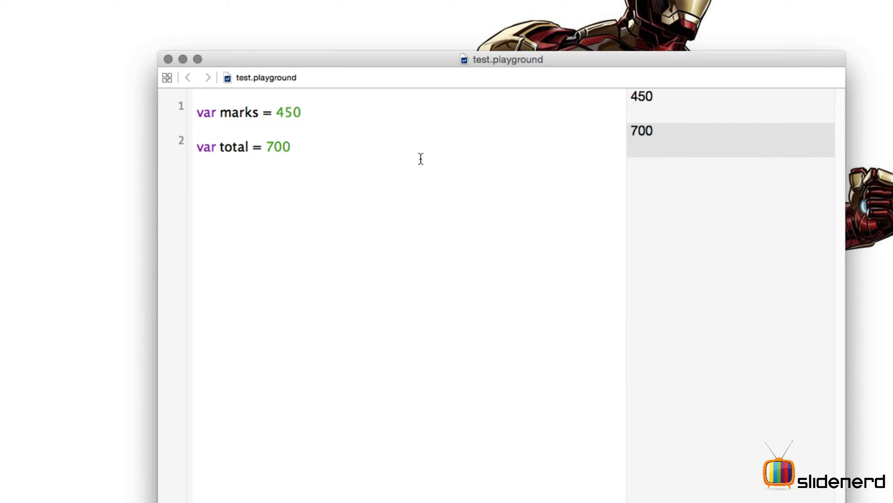
# Step: Select the total and marks variable names and pin total's 700 result inline
pyautogui.doubleClick(228, 145)
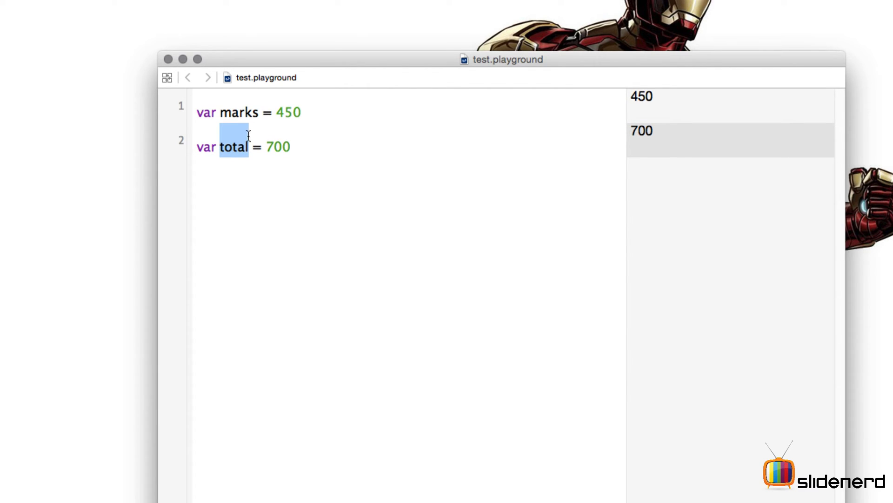
pyautogui.moveTo(219, 111)
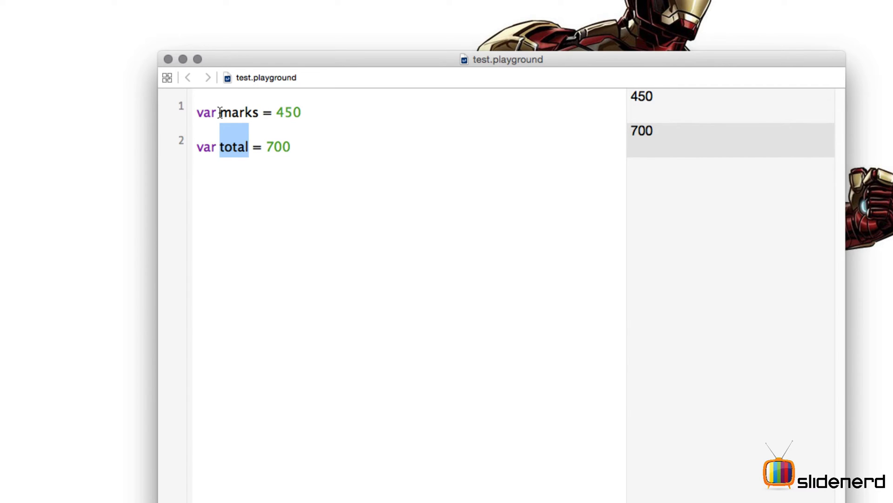
pyautogui.doubleClick(239, 112)
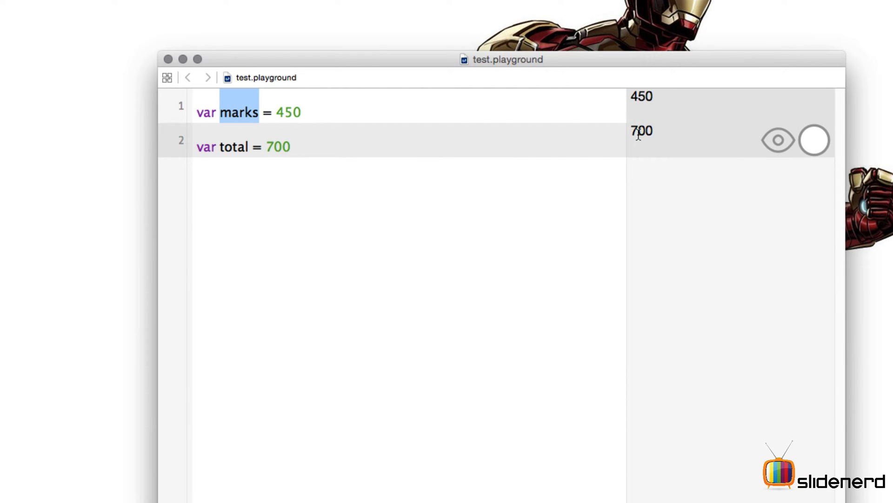
pyautogui.moveTo(814, 140)
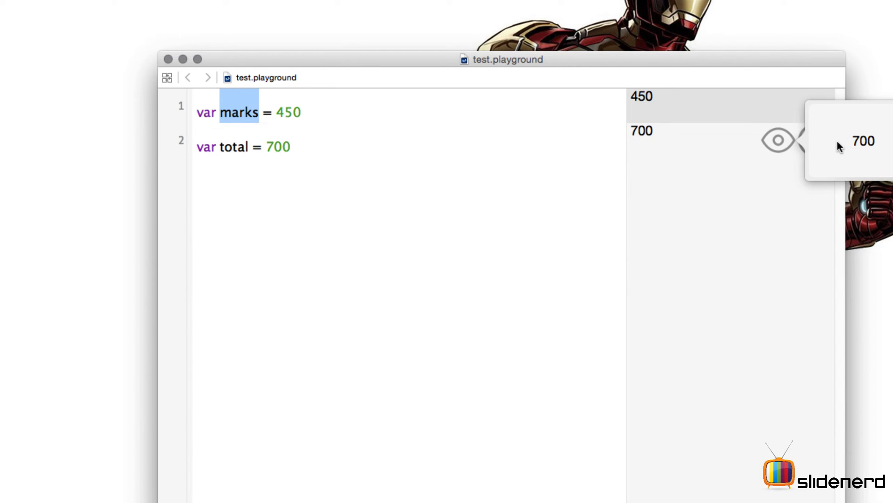
pyautogui.moveTo(853, 142)
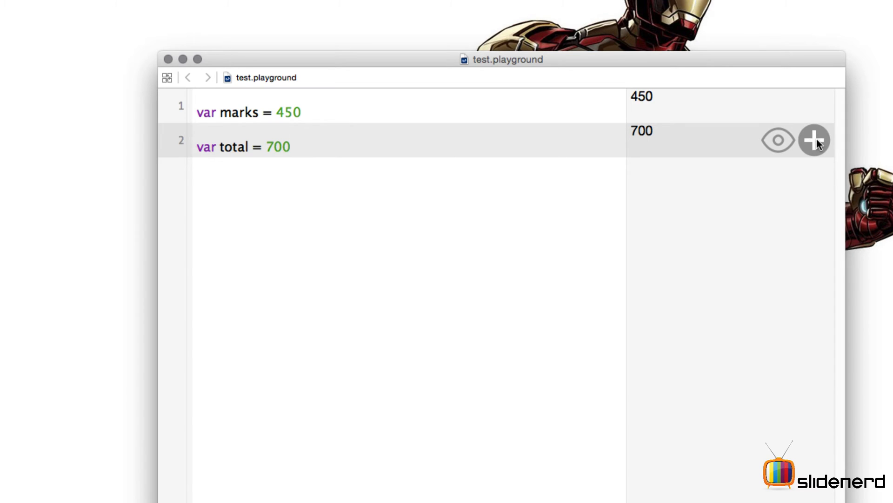
pyautogui.moveTo(815, 140)
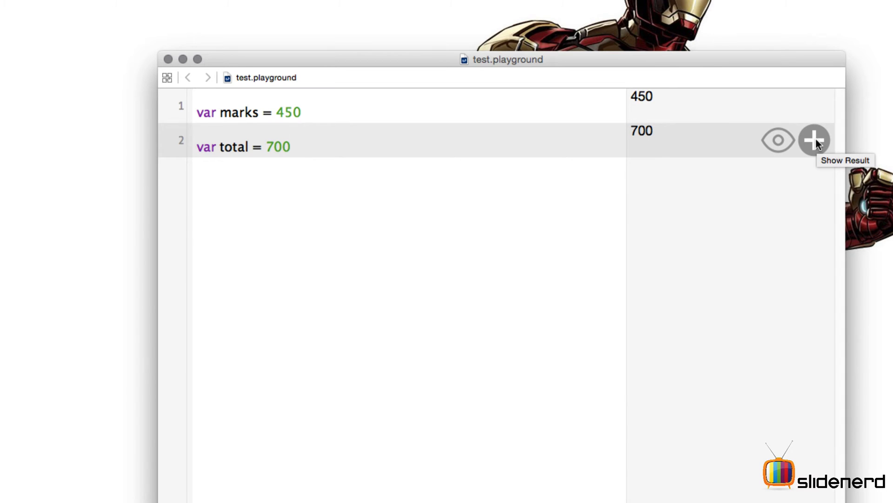
pyautogui.click(816, 141)
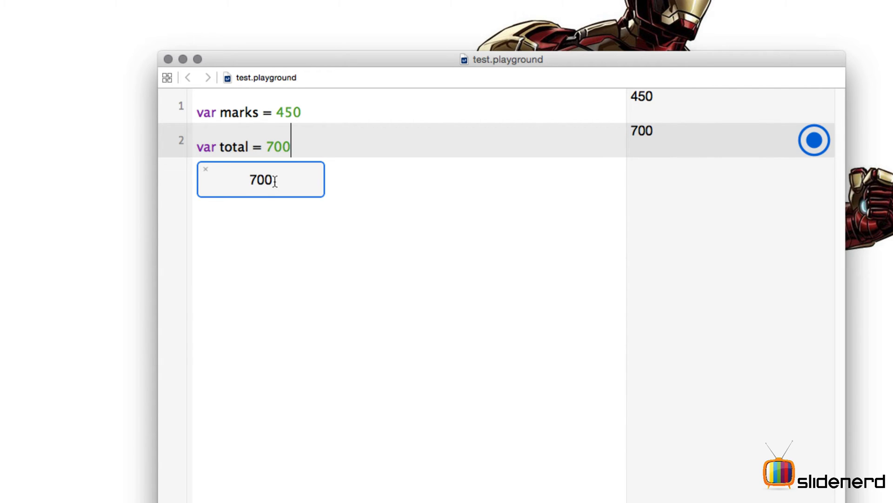
pyautogui.moveTo(781, 140)
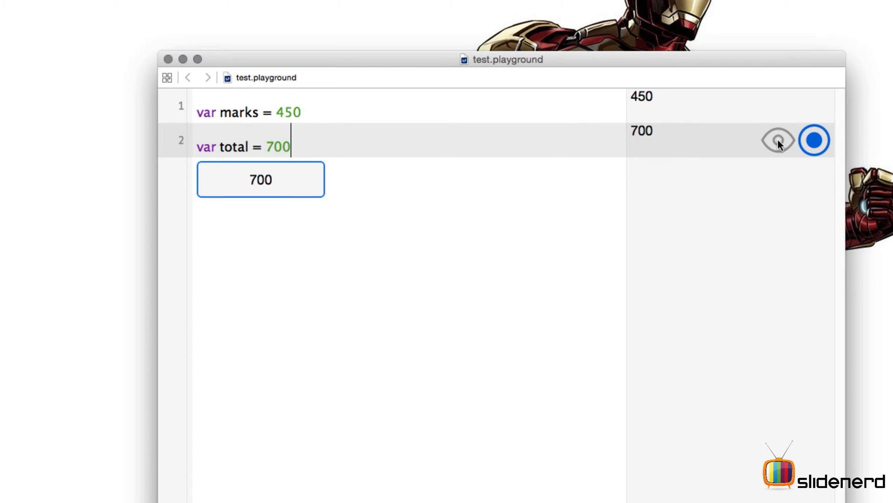
pyautogui.moveTo(779, 140)
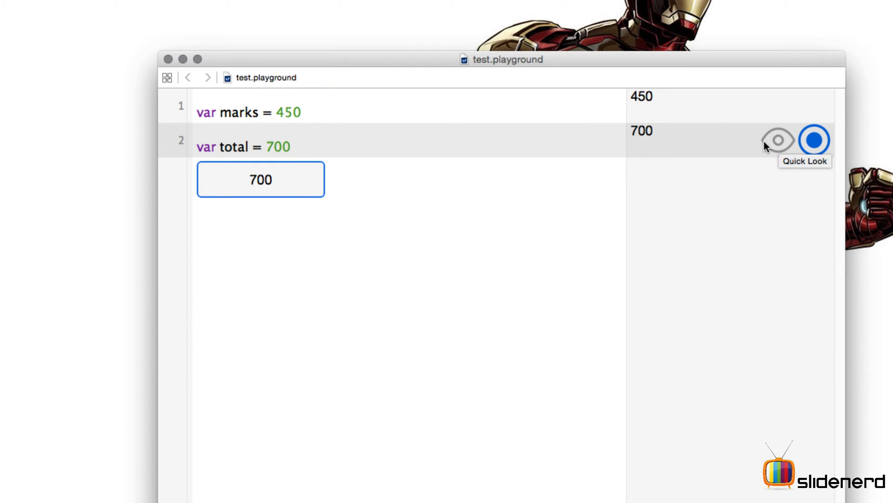
pyautogui.moveTo(186, 149)
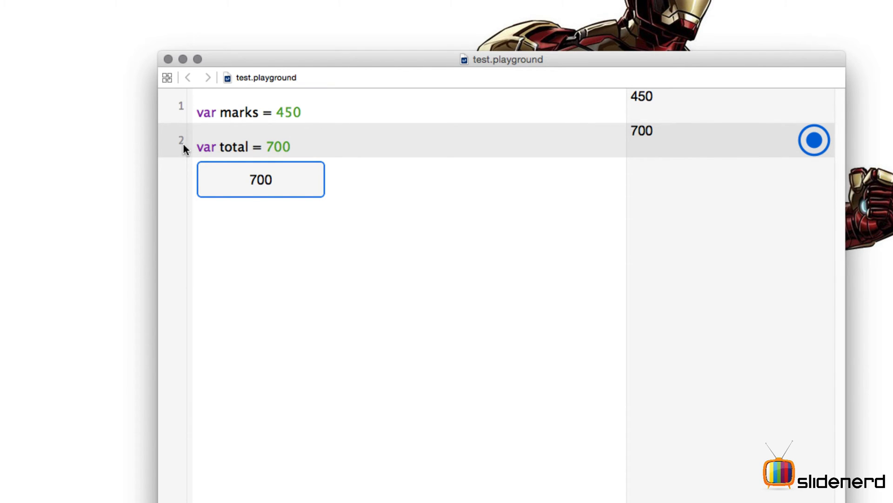
pyautogui.moveTo(798, 150)
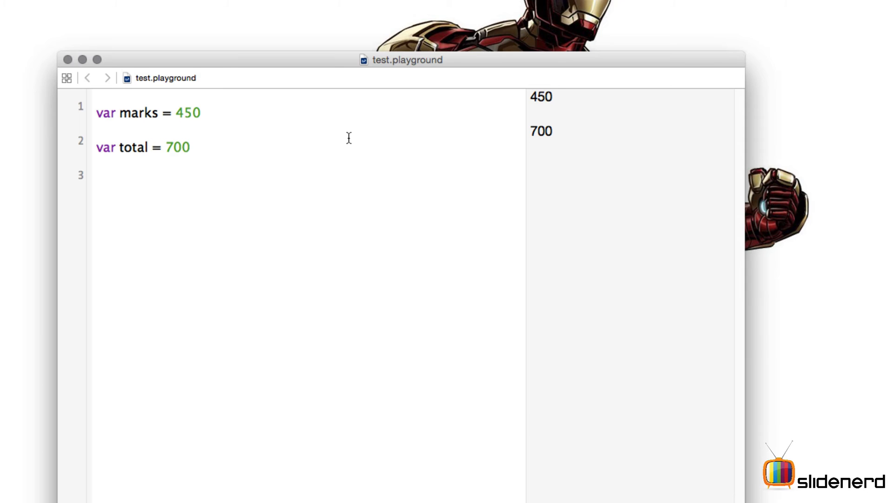
# Step: Type 'var percentage =' on line 3, leaving the value unwritten
pyautogui.click(98, 175)
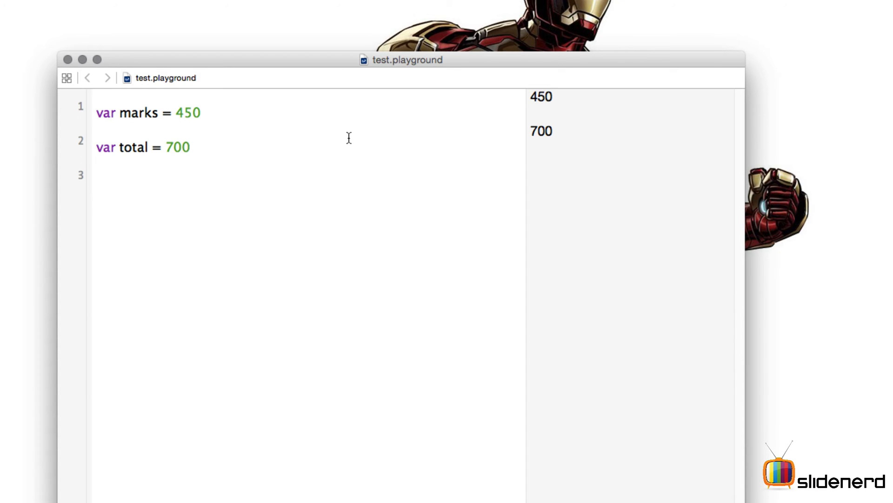
pyautogui.write('var')
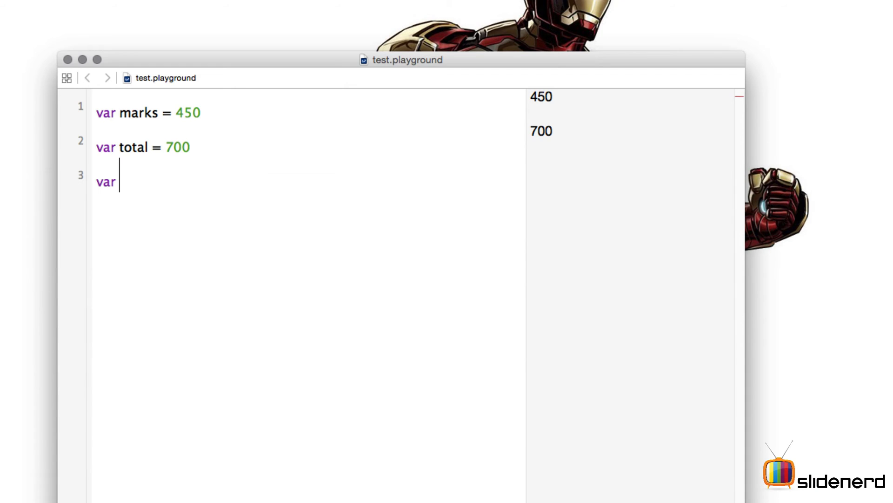
pyautogui.write('per')
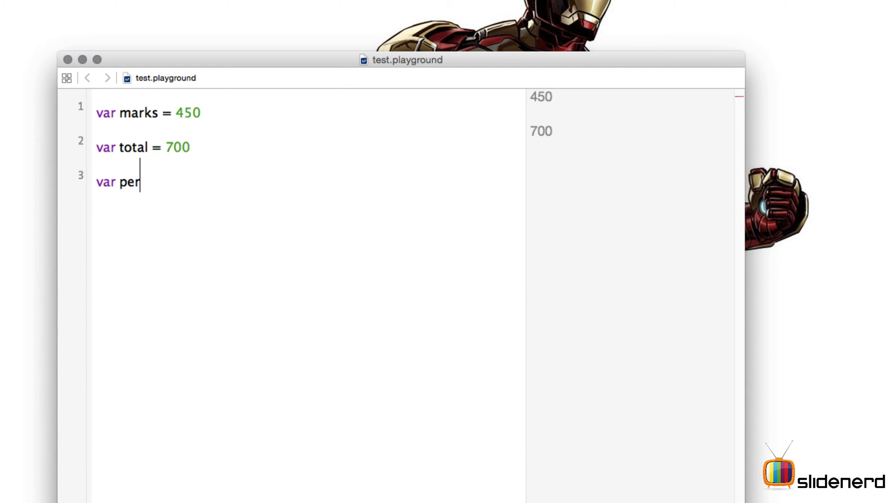
pyautogui.write('c')
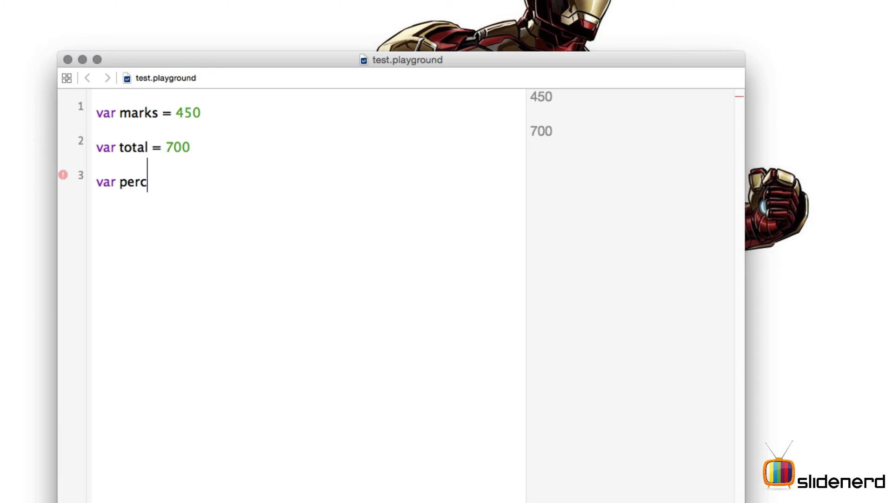
pyautogui.write('entage')
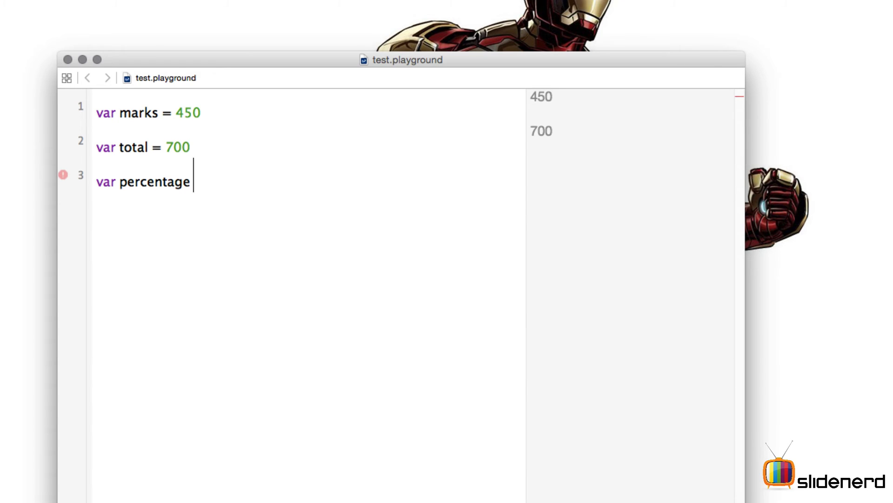
pyautogui.write('=')
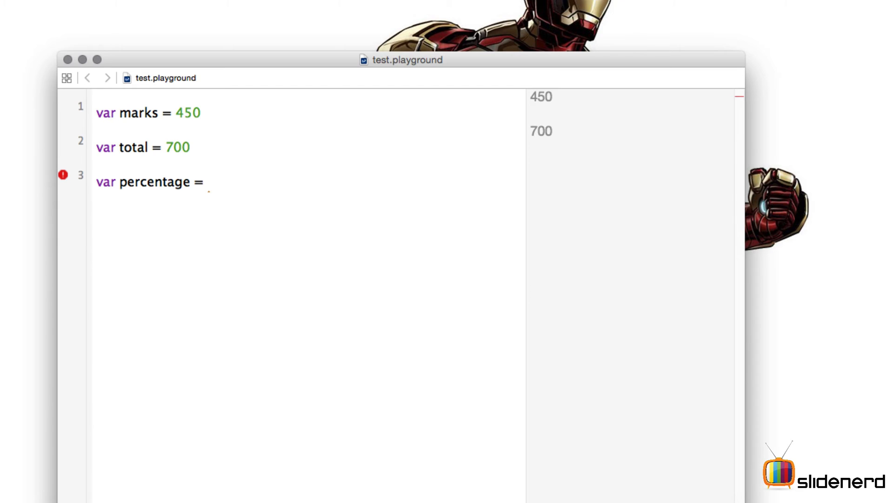
pyautogui.click(208, 181)
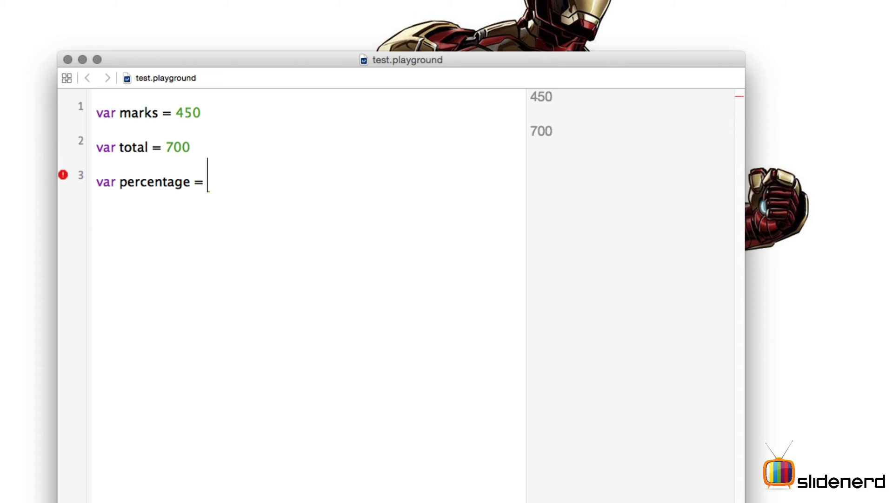
# Step: Complete the expression as (450/700)*100, which evaluates to 0
pyautogui.write('45')
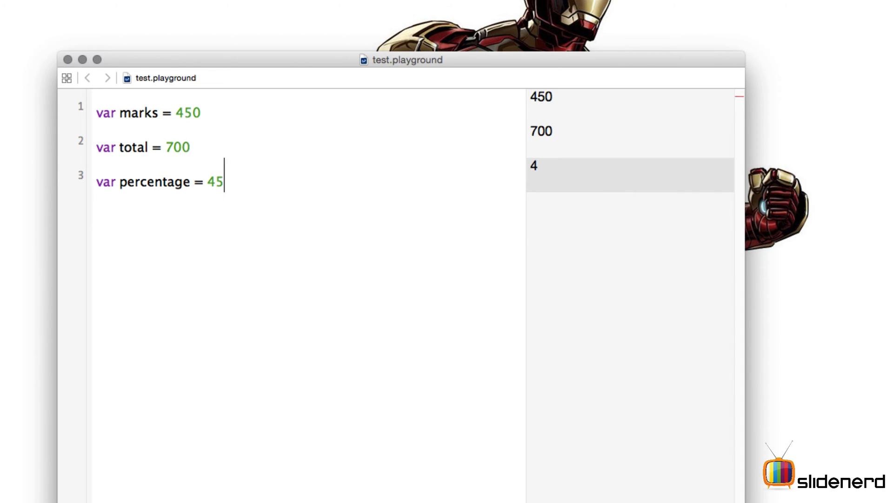
pyautogui.write('0')
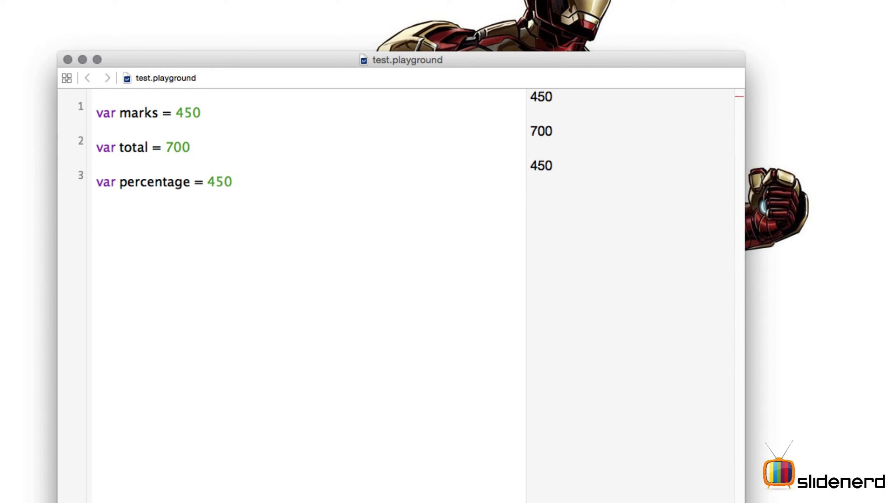
pyautogui.write('/700')
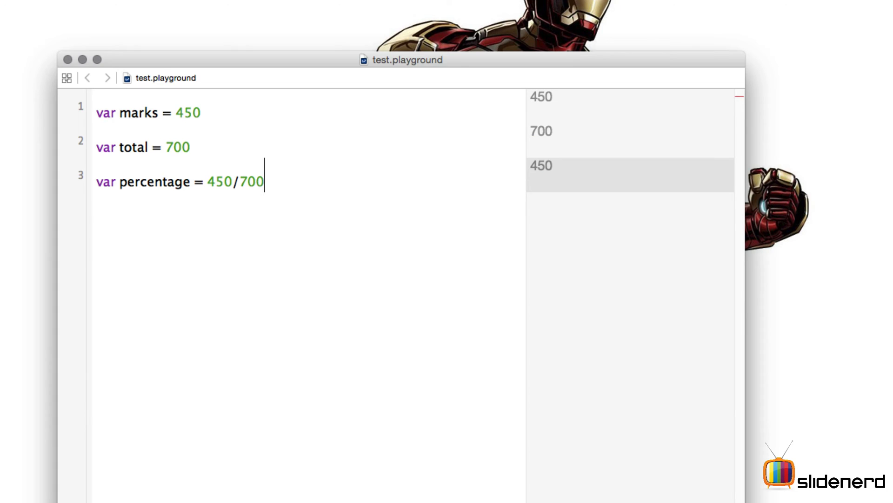
pyautogui.write(')')
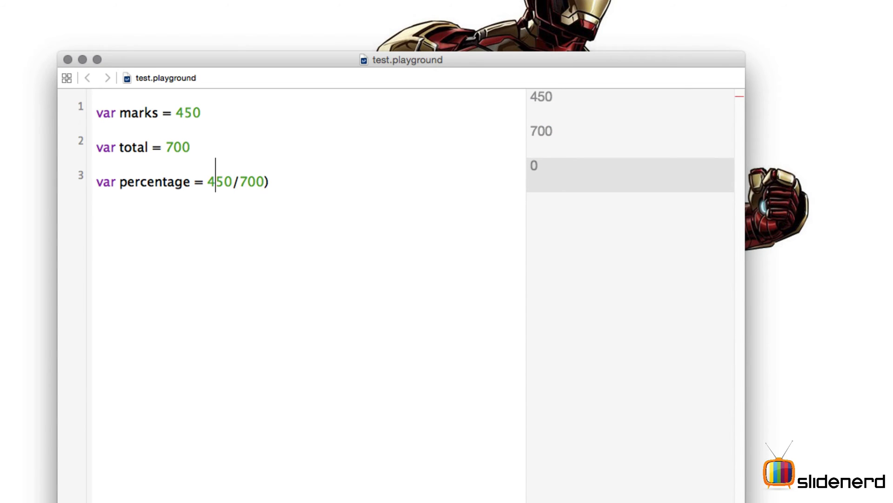
pyautogui.write('(')
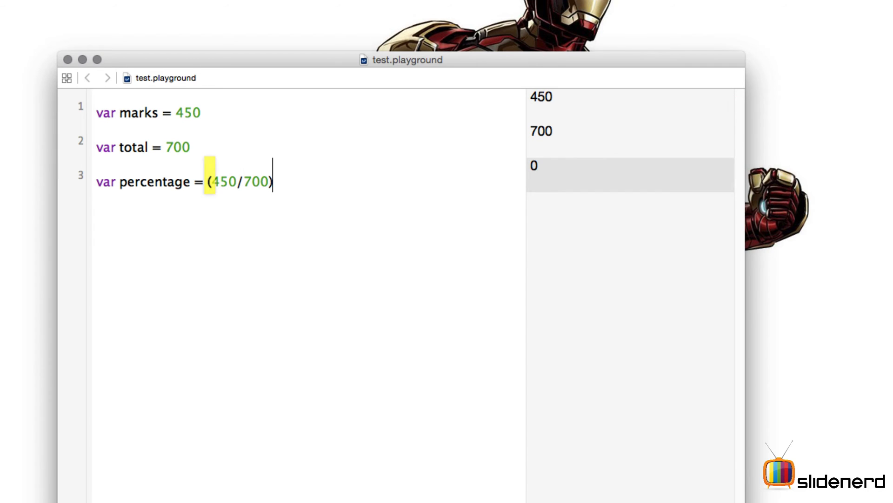
pyautogui.write('*10')
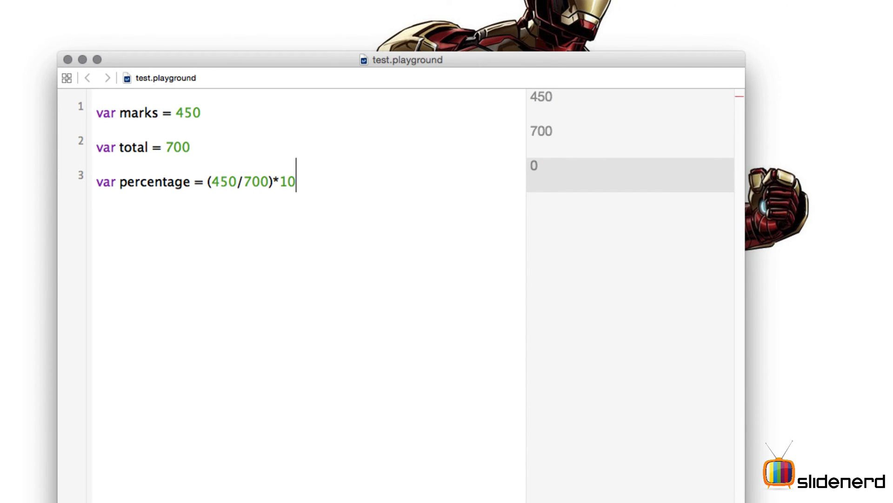
pyautogui.write('0')
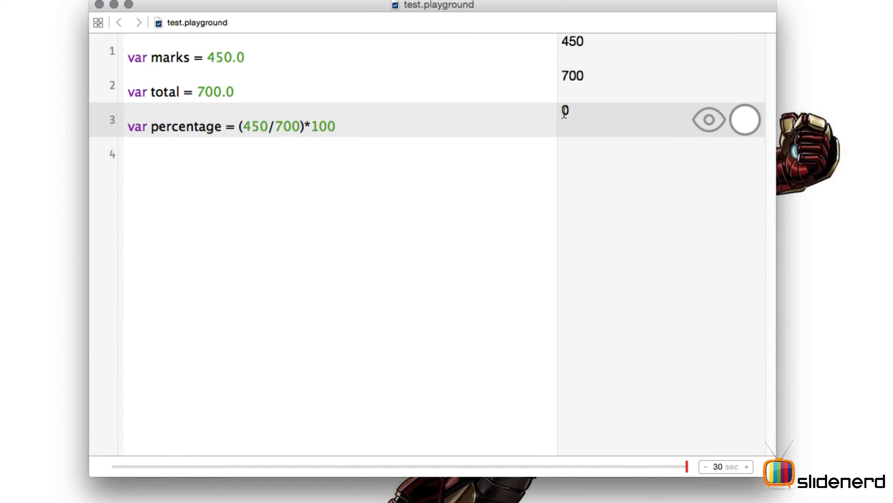
pyautogui.moveTo(274, 139)
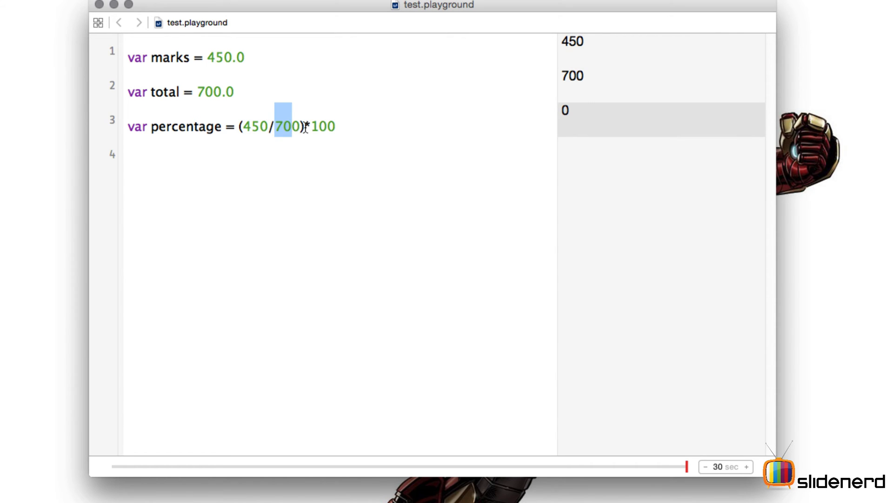
pyautogui.moveTo(569, 112)
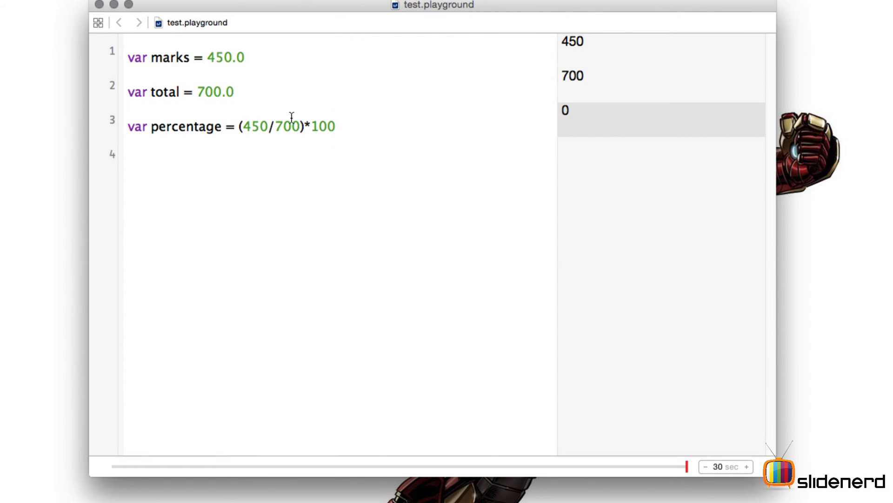
# Step: Change 450 to 450.0 and select numbers in the percentage formula
pyautogui.write('.0')
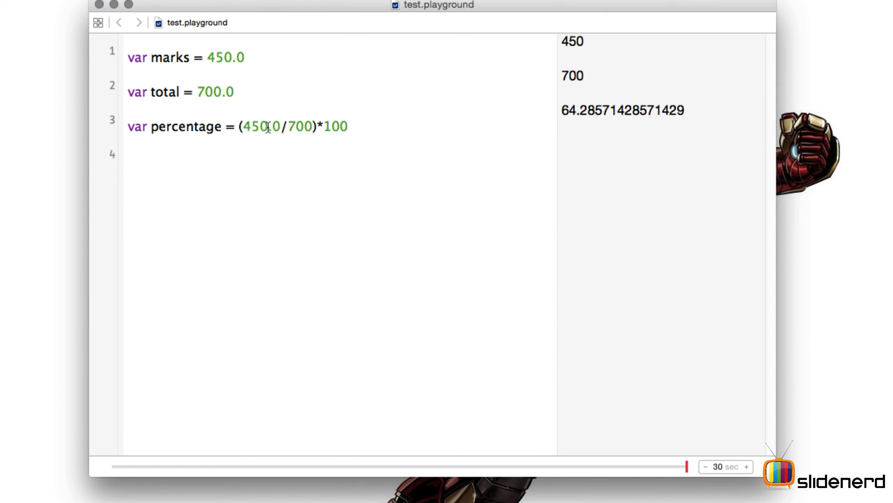
pyautogui.doubleClick(265, 126)
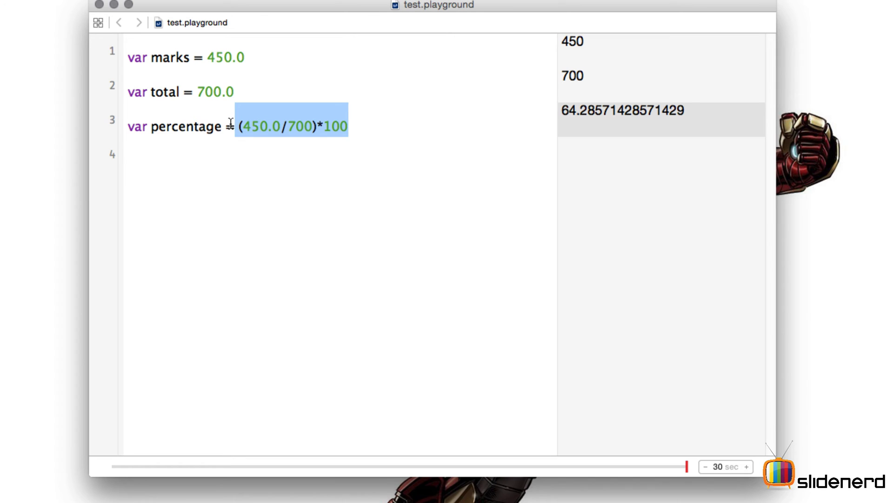
pyautogui.doubleClick(177, 126)
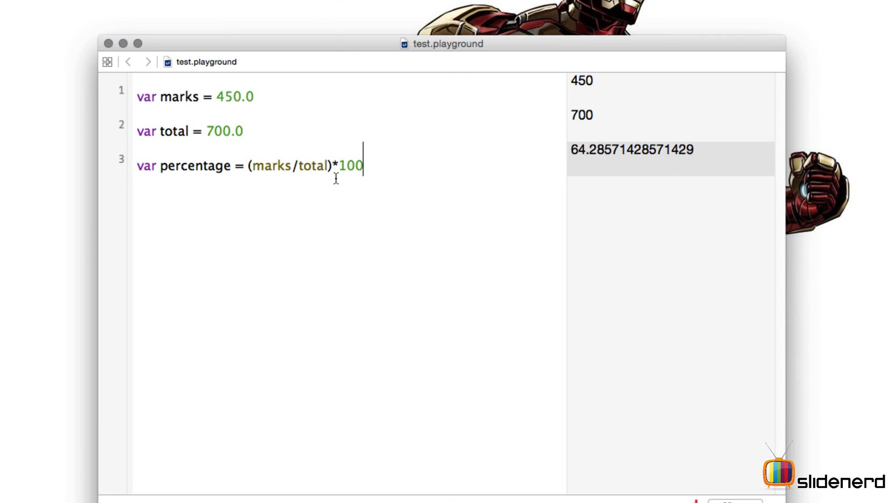
pyautogui.moveTo(327, 183)
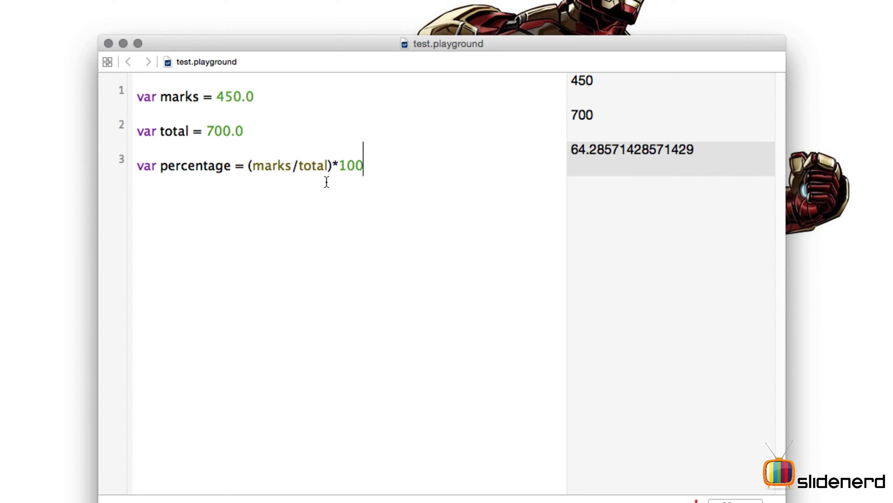
pyautogui.moveTo(369, 165)
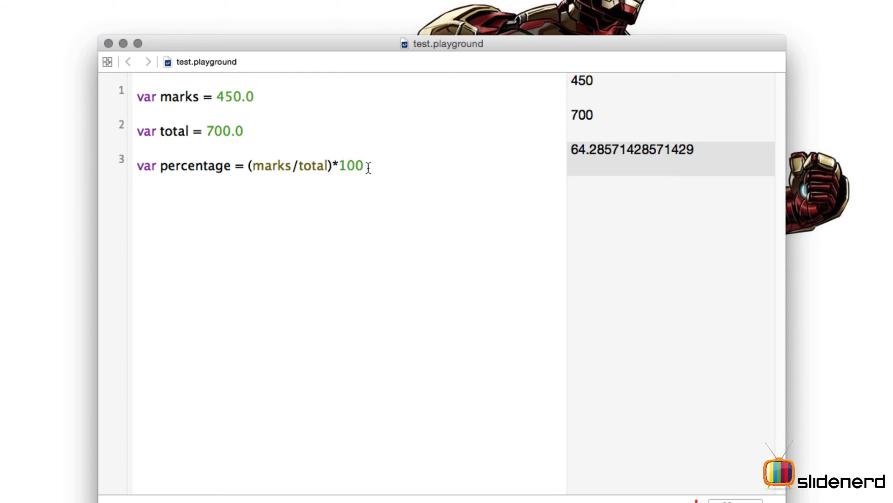
# Step: Place the insertion point after the percentage formula before clearing the code
pyautogui.click(363, 166)
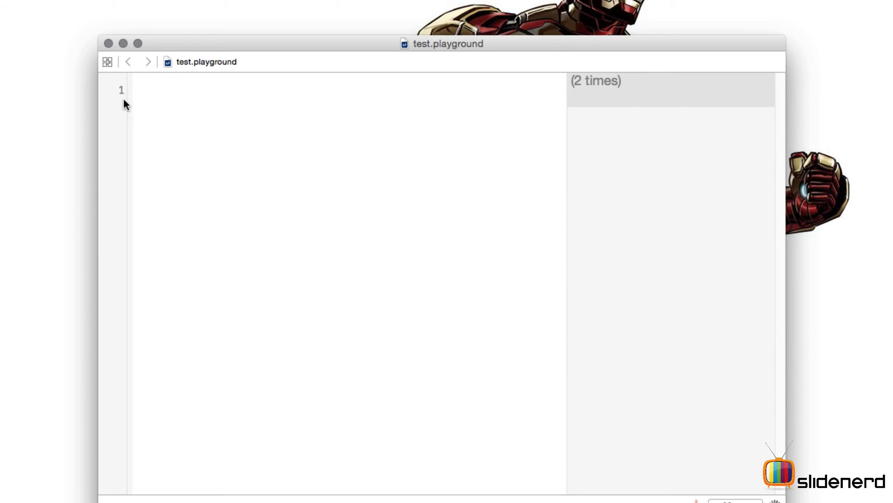
# Step: Declare var radius = 4 and start a pi line below it
pyautogui.write('rad')
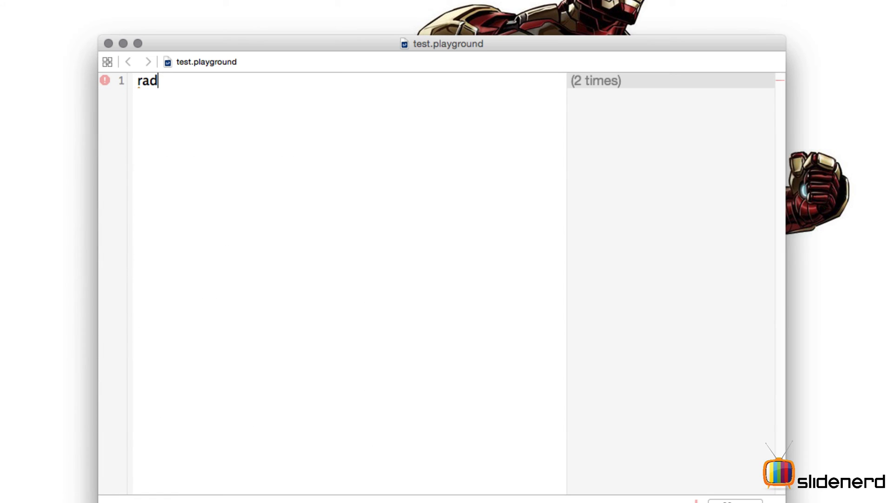
pyautogui.write('ius')
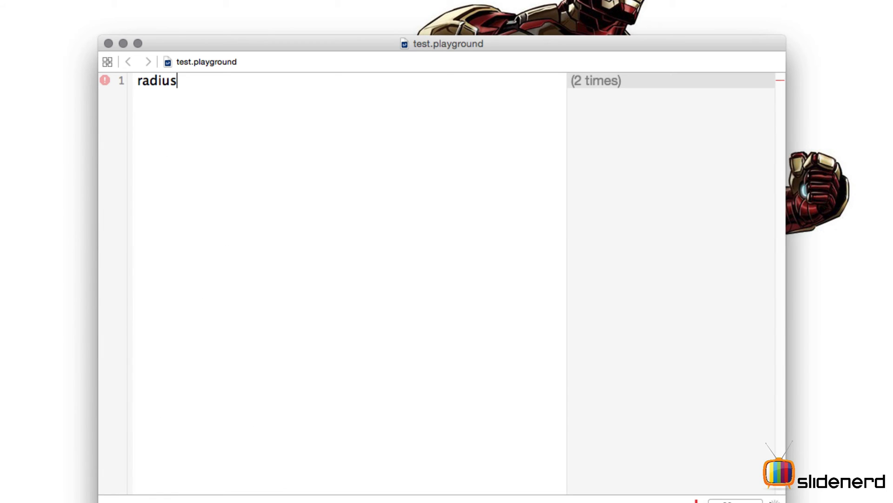
pyautogui.press('Return')
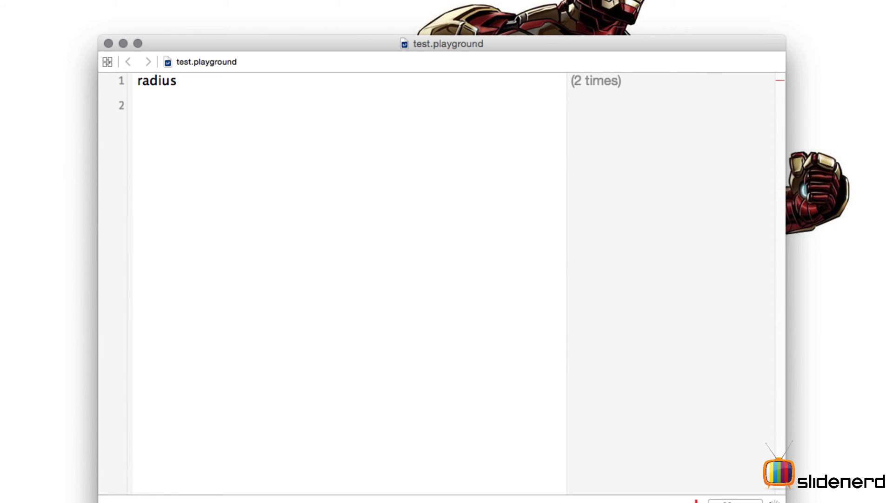
pyautogui.write('pi')
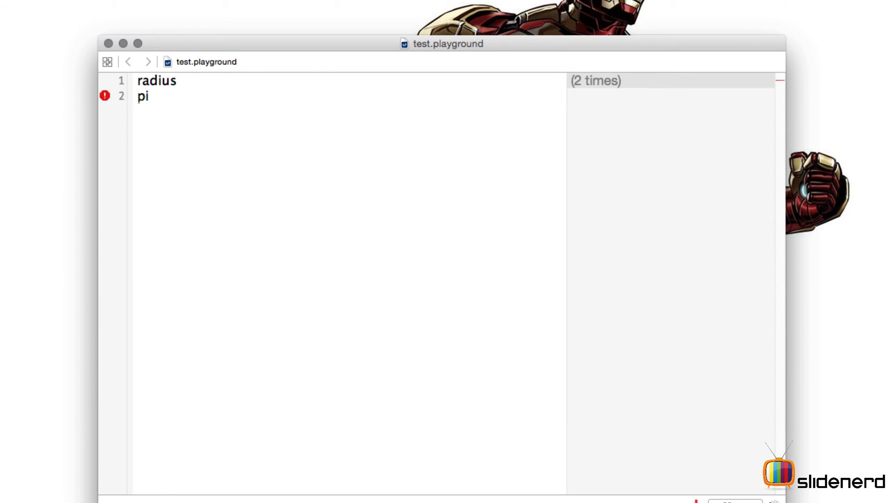
pyautogui.write('var')
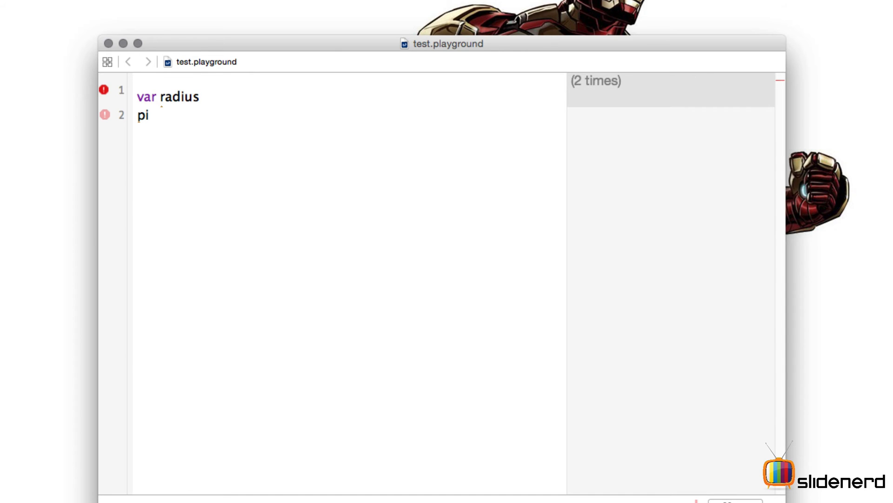
pyautogui.write('=')
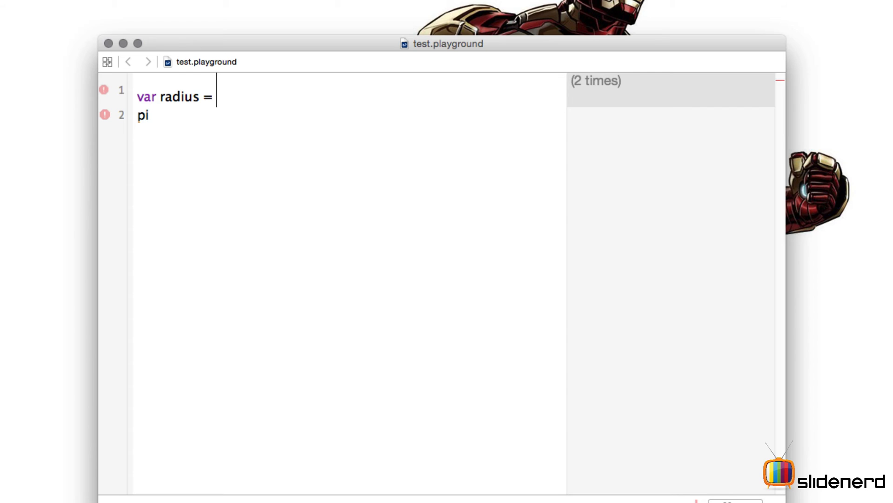
pyautogui.write('4')
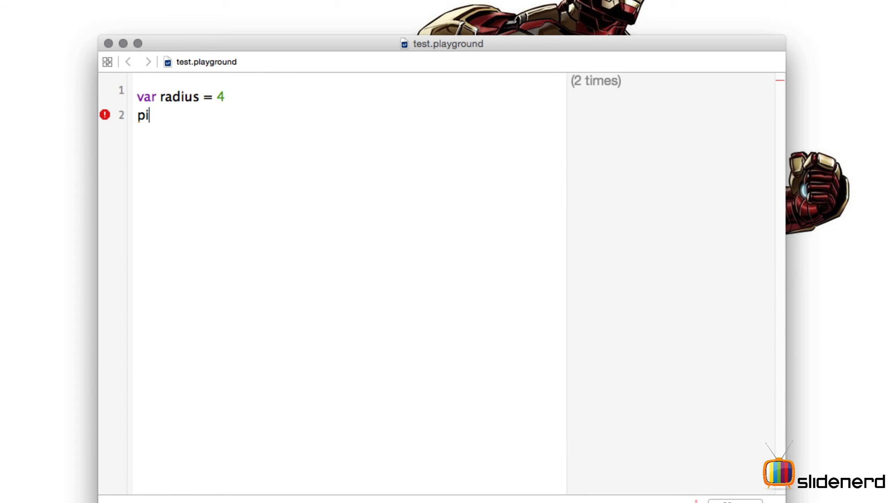
# Step: Make pi a constant by completing the line as let pi=3.14
pyautogui.write('=')
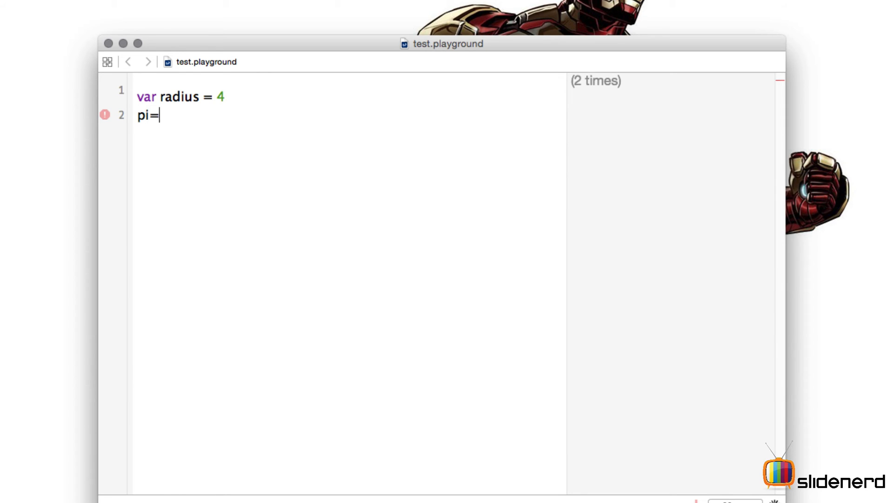
pyautogui.write('3.14')
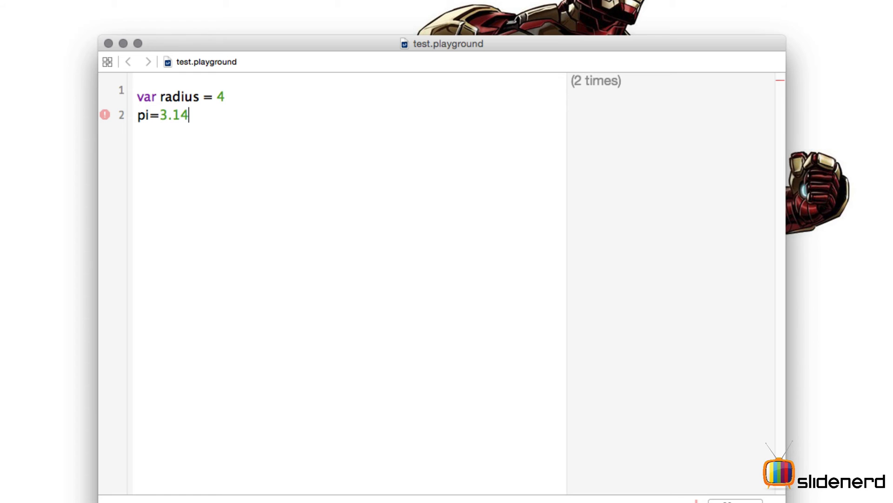
pyautogui.click(153, 115)
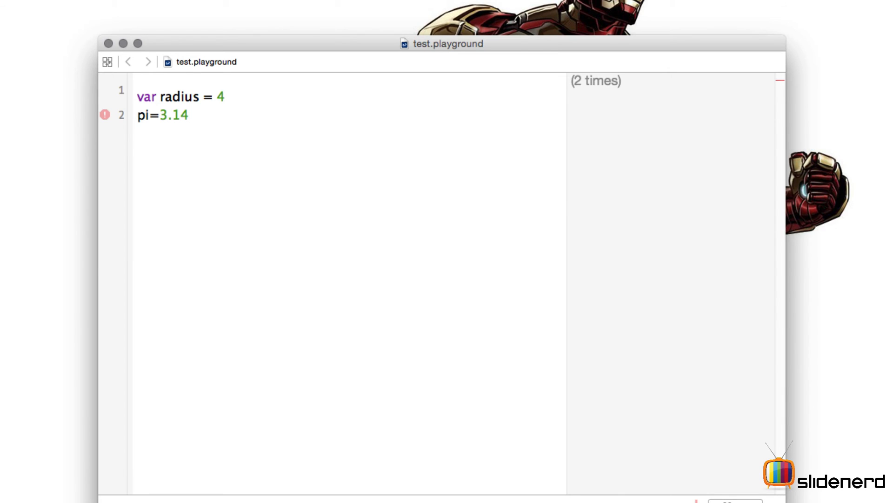
pyautogui.click(137, 115)
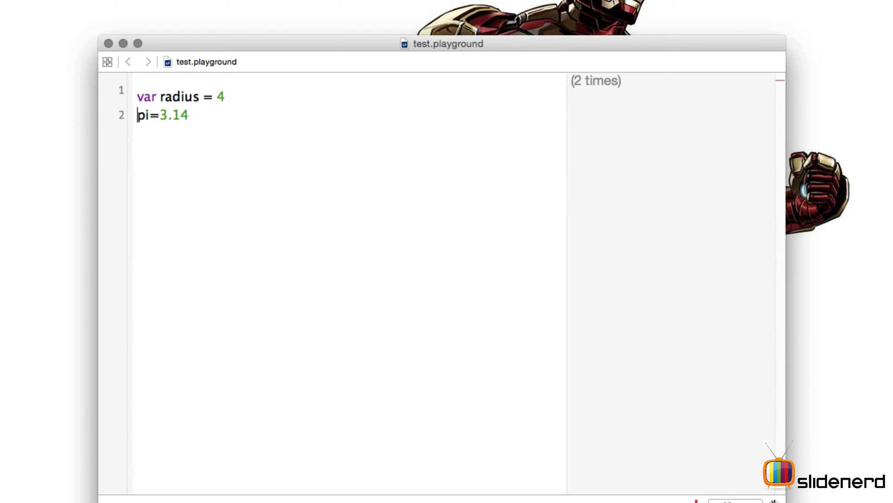
pyautogui.write('let')
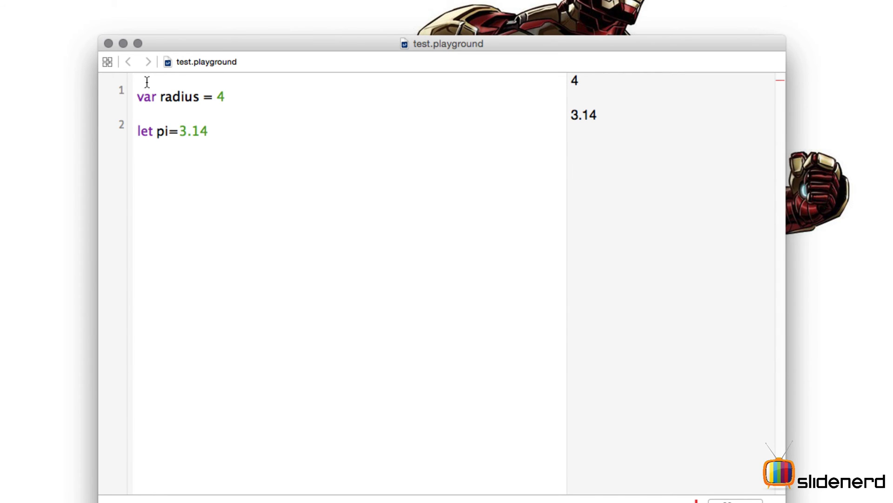
pyautogui.moveTo(137, 96)
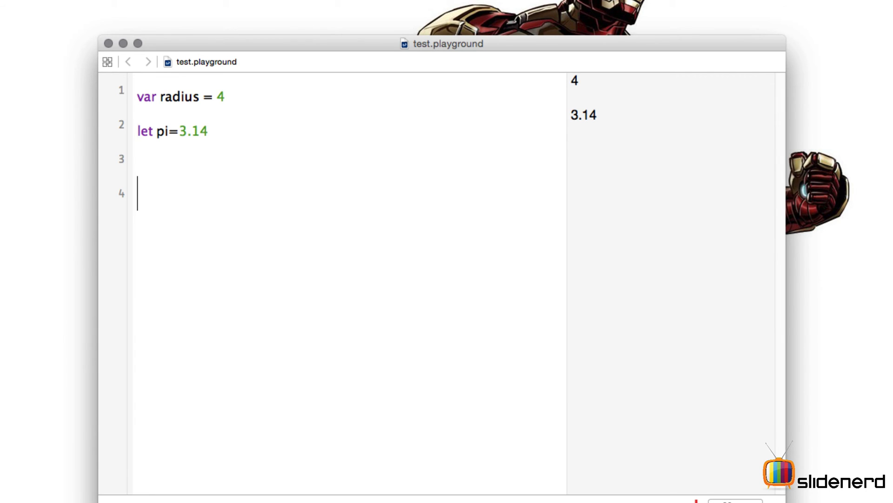
# Step: Declare var area = 400 on a new line
pyautogui.write('area')
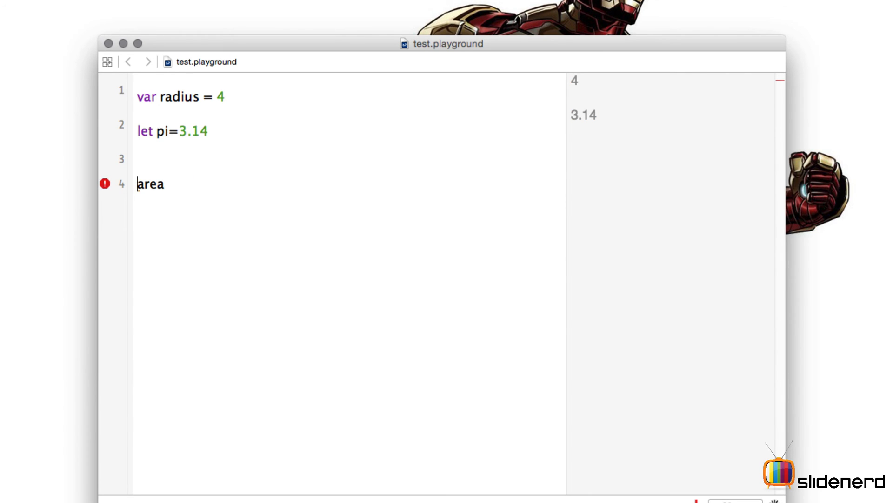
pyautogui.write('var')
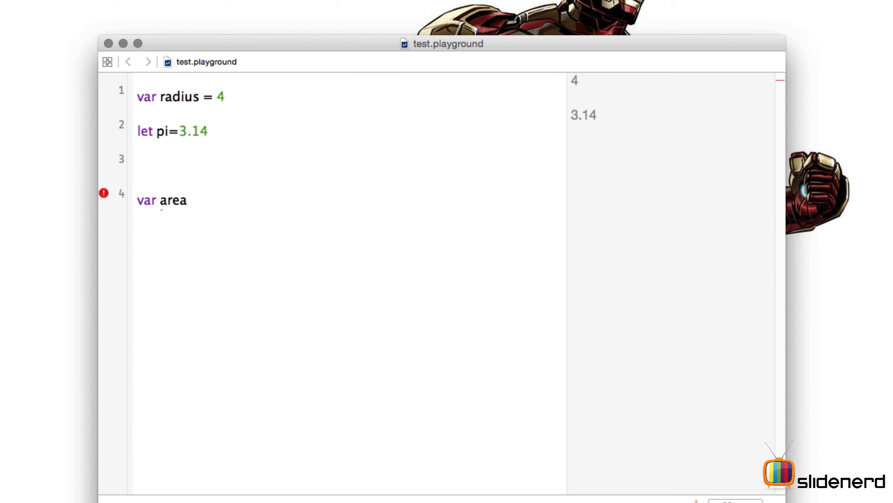
pyautogui.write('=')
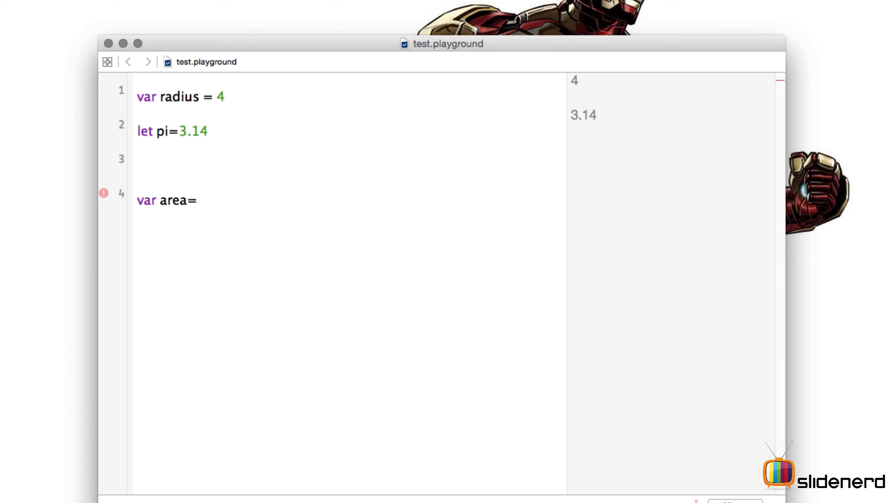
pyautogui.write('400')
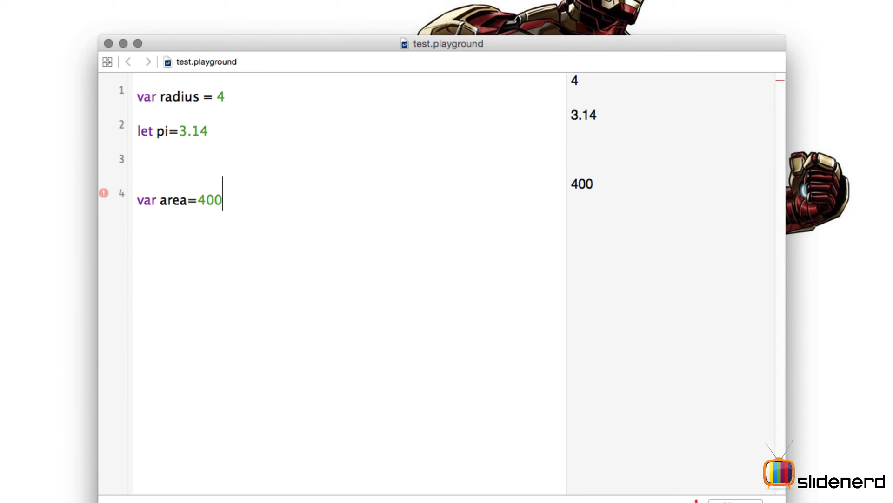
pyautogui.press('Return')
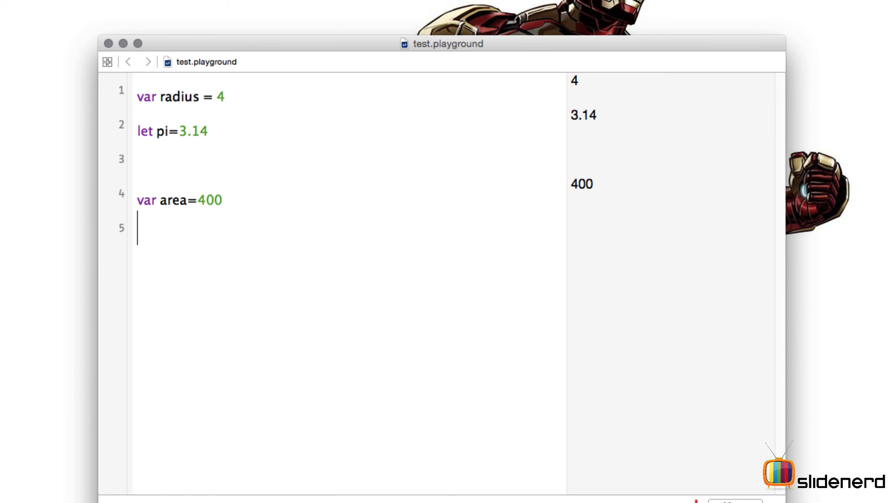
# Step: Reassign area to 500, then to 1000 on the following line
pyautogui.write('area=')
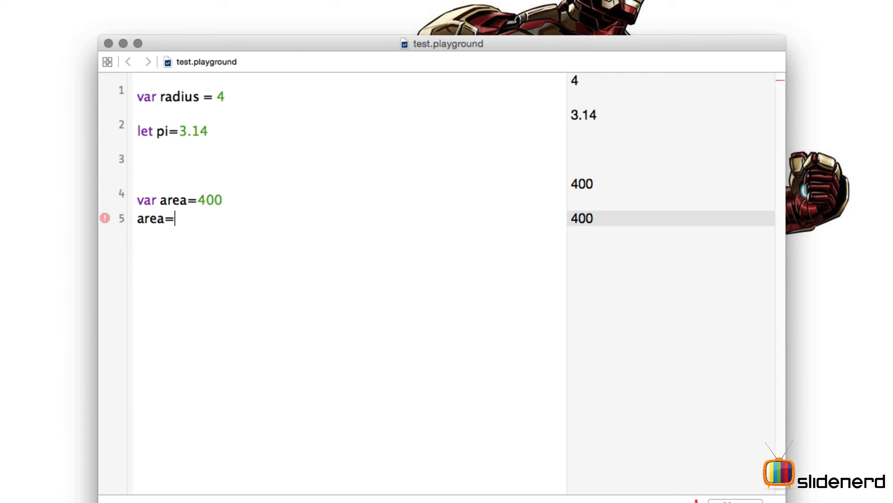
pyautogui.write('500')
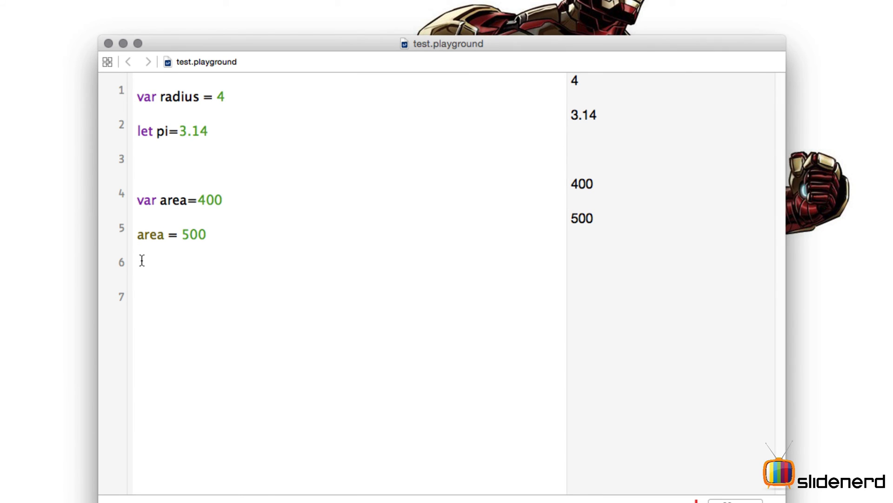
pyautogui.write('area')
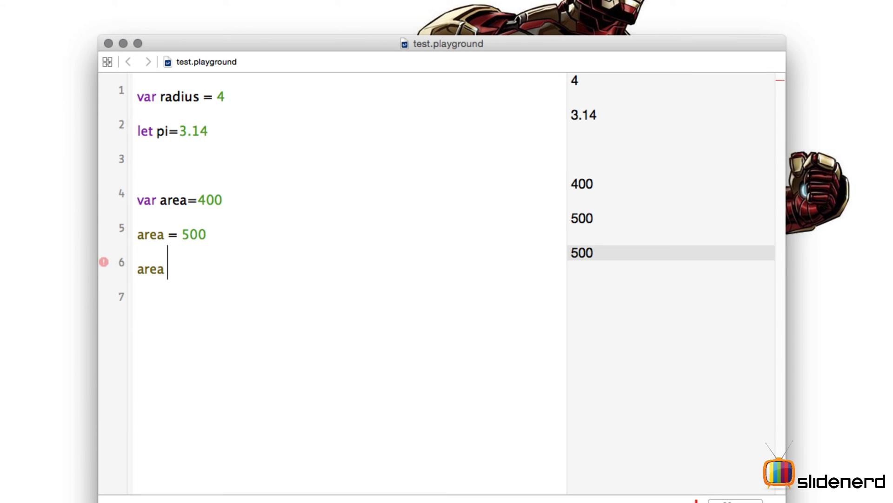
pyautogui.write('= 100')
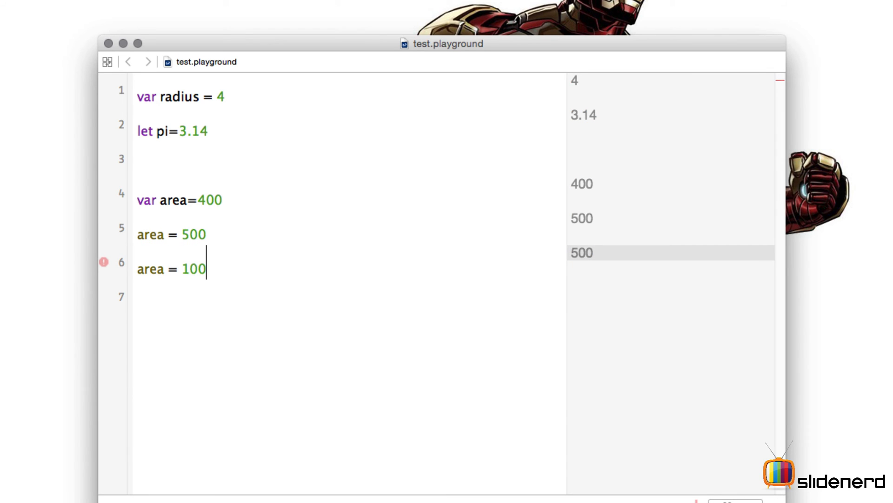
pyautogui.write('0')
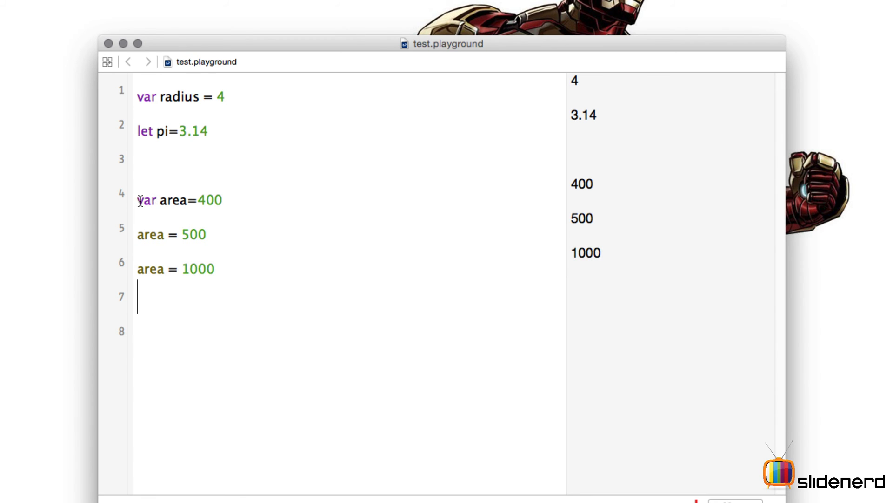
pyautogui.doubleClick(146, 199)
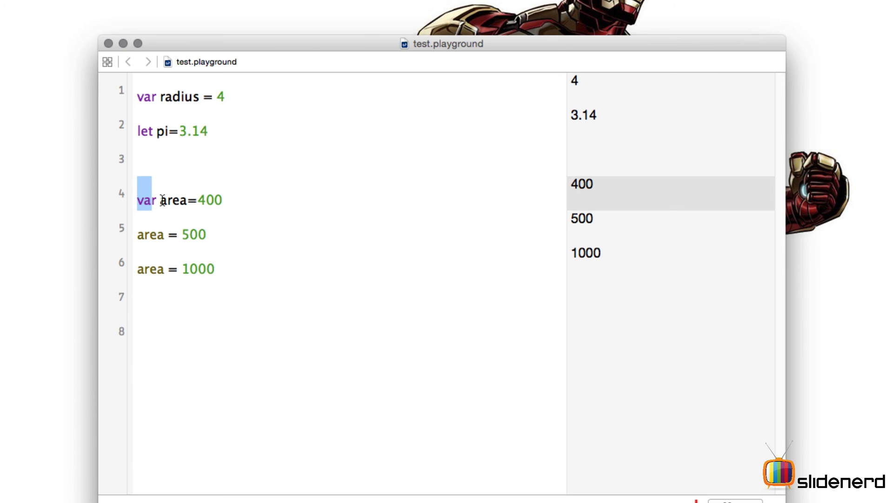
pyautogui.doubleClick(171, 199)
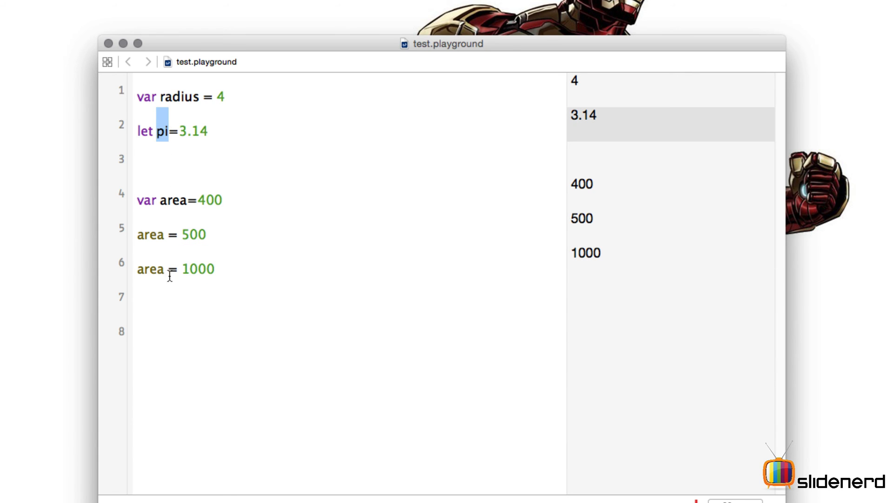
pyautogui.click(138, 329)
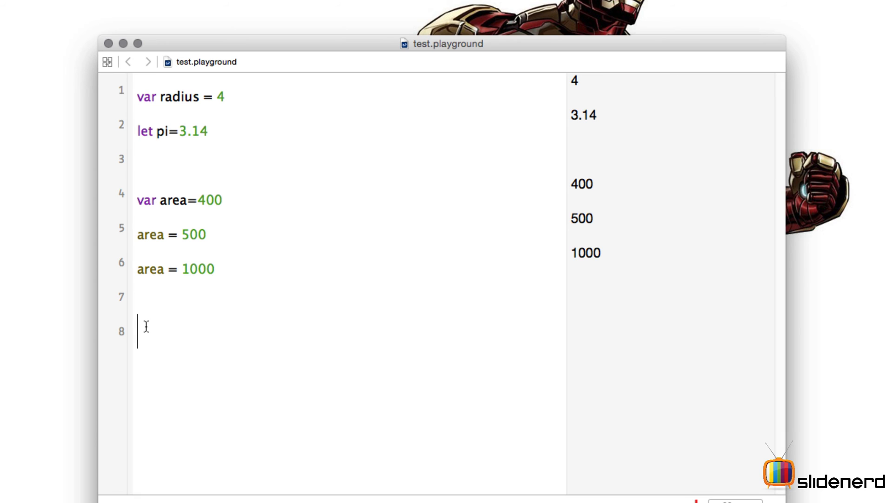
# Step: Write pi = 4.5 on line 8 and highlight pi's let declaration on line 2
pyautogui.write('pi')
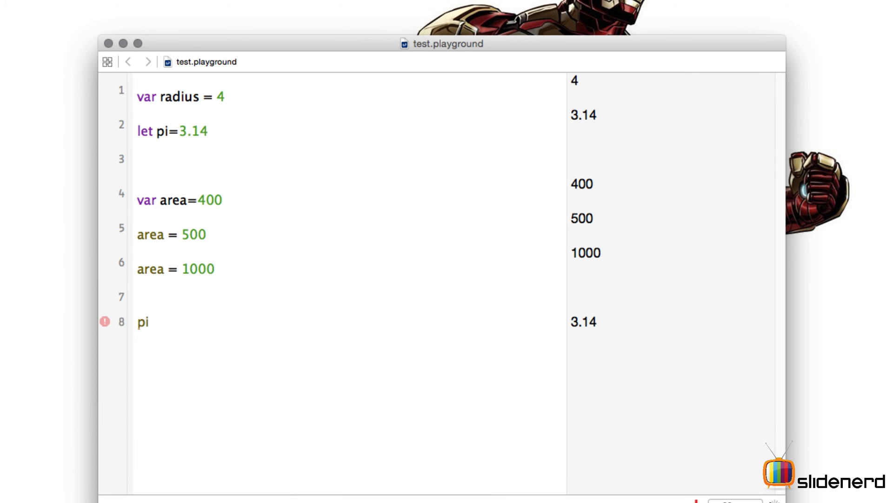
pyautogui.write('=')
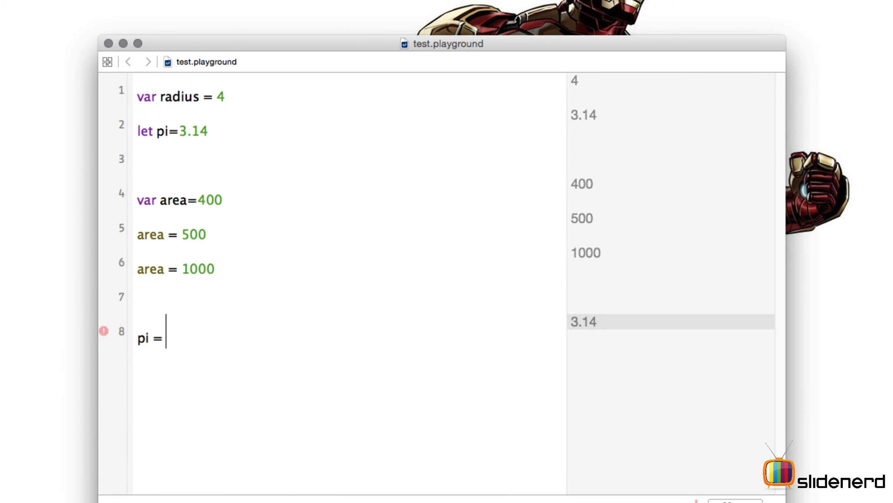
pyautogui.write('4.')
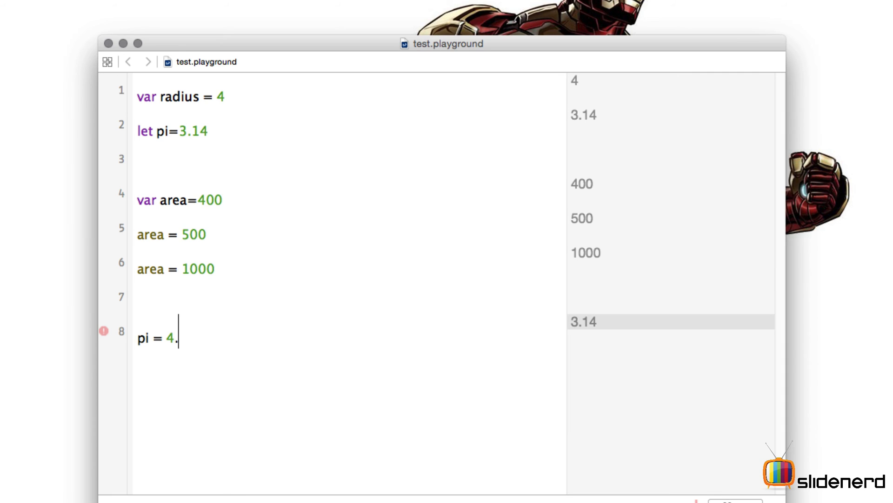
pyautogui.write('5')
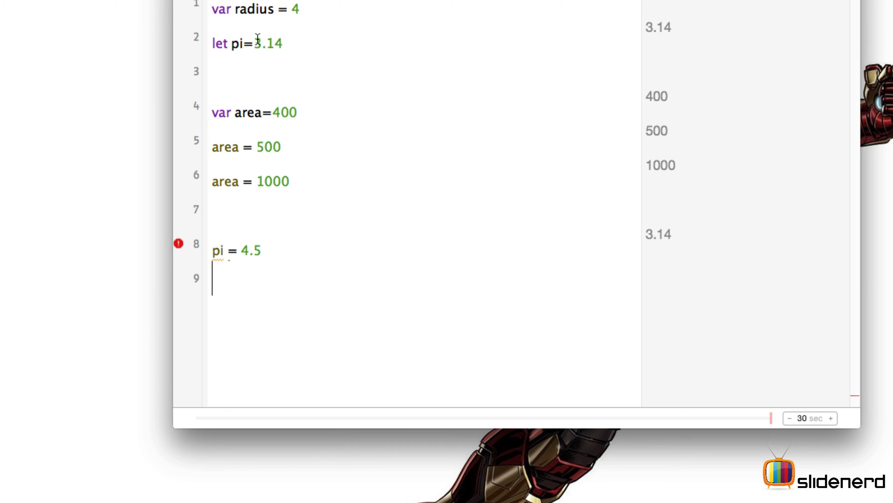
pyautogui.moveTo(237, 44)
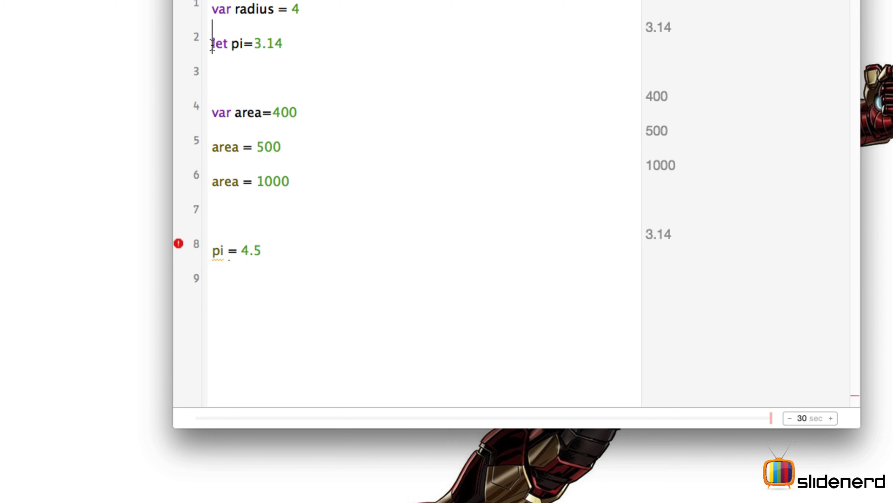
pyautogui.doubleClick(234, 43)
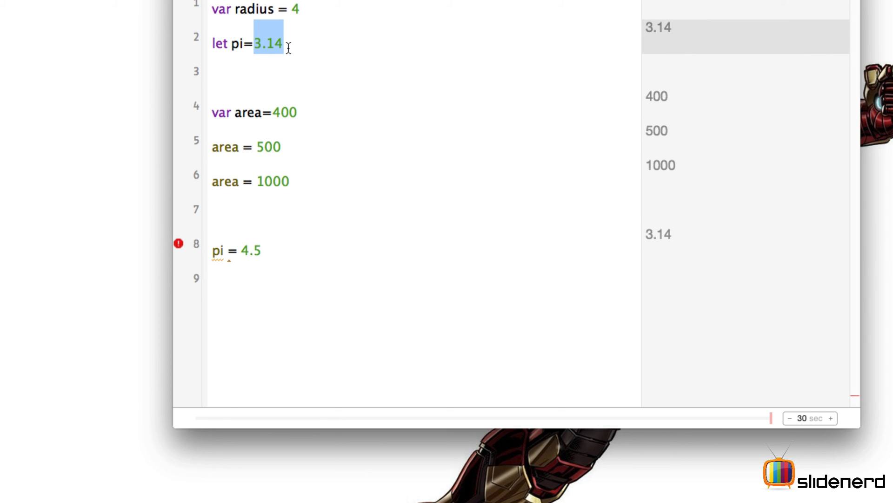
pyautogui.moveTo(215, 250)
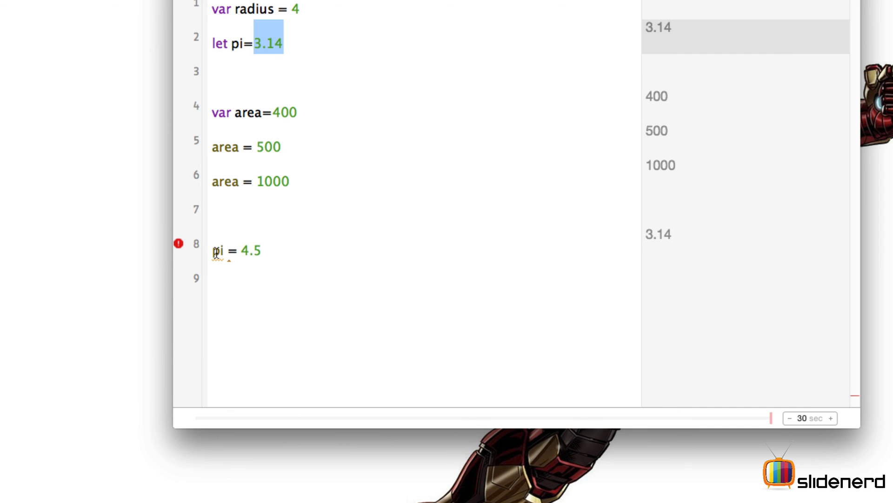
# Step: Write pi = 10.456 on line 9 and show its 'Cannot assign to let value' error
pyautogui.write('pi')
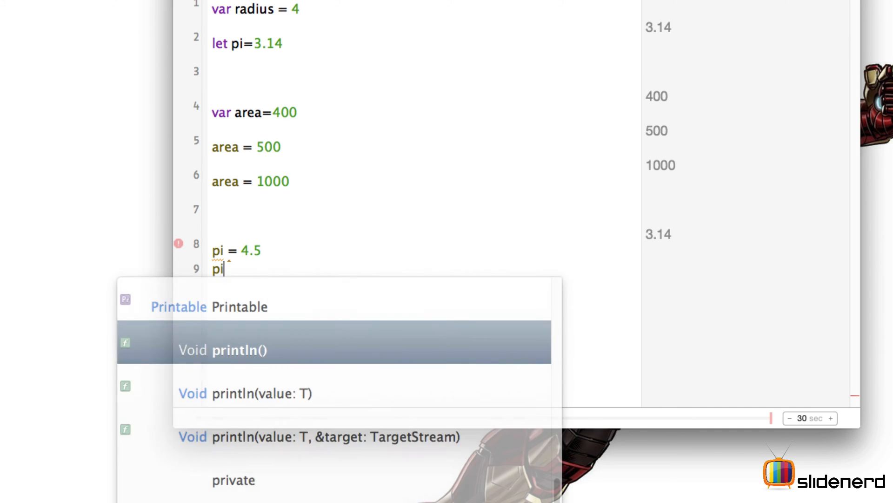
pyautogui.write('= 1')
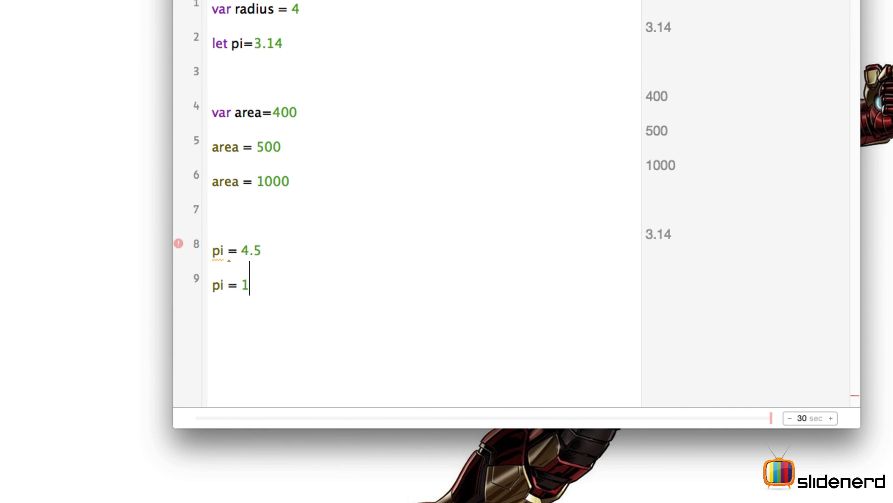
pyautogui.write('0.456')
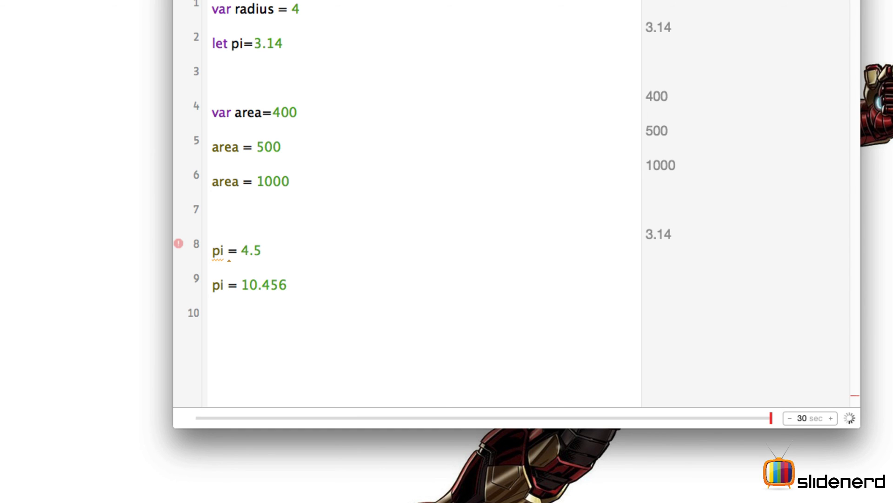
pyautogui.click(241, 285)
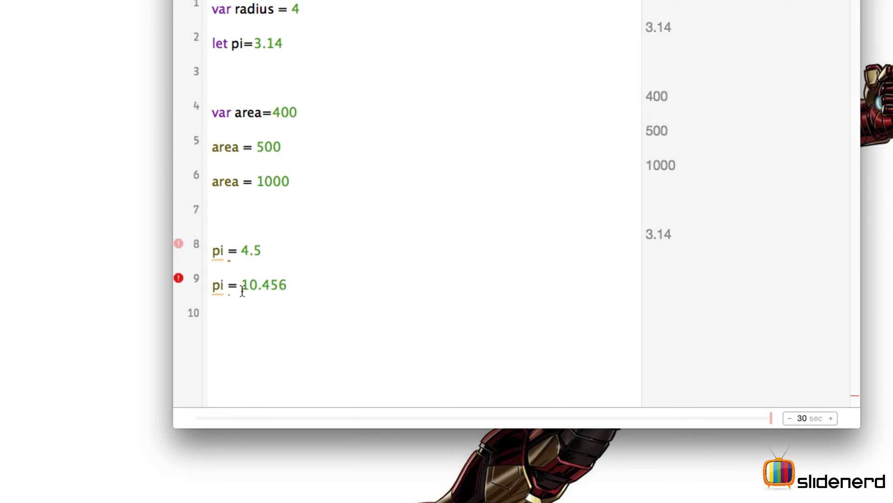
pyautogui.click(214, 312)
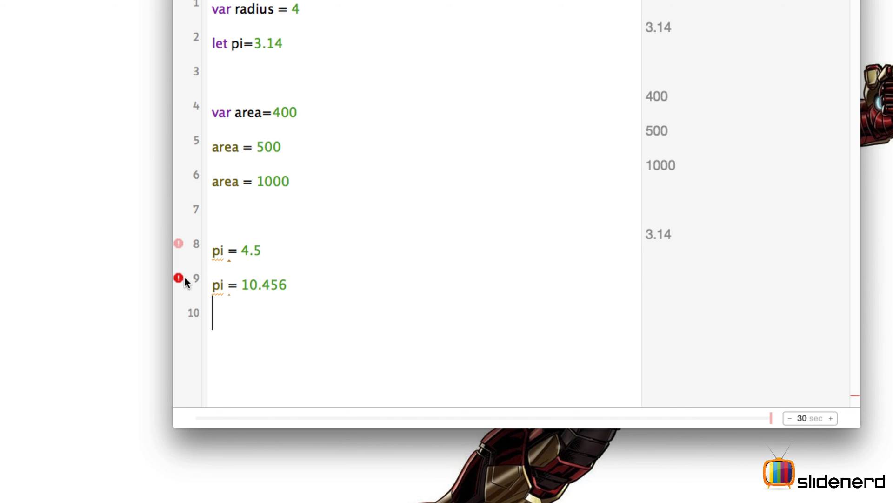
pyautogui.click(177, 279)
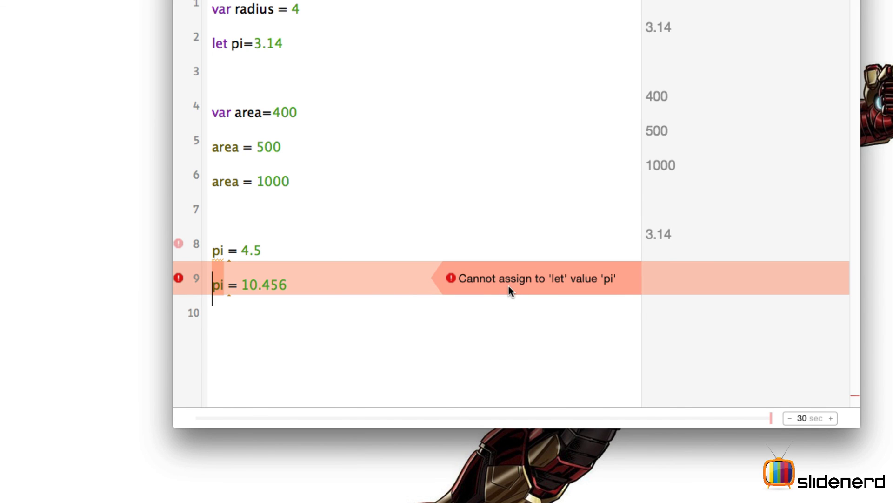
pyautogui.moveTo(581, 284)
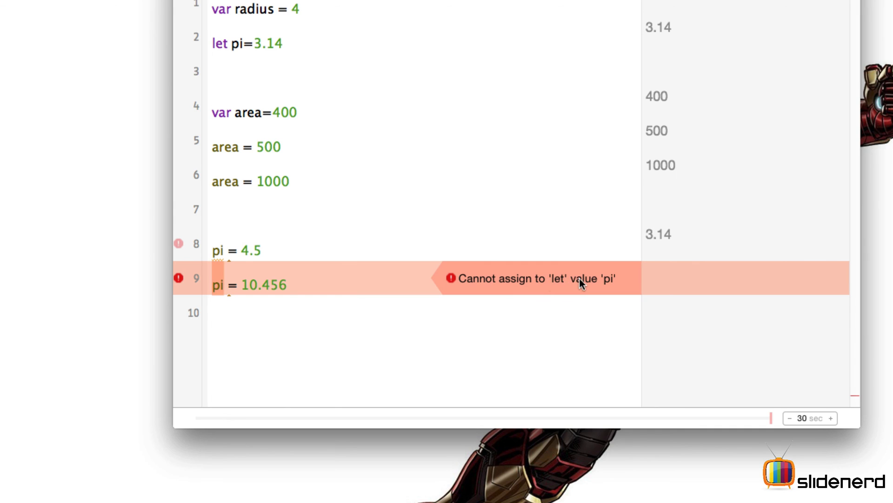
pyautogui.moveTo(290, 285)
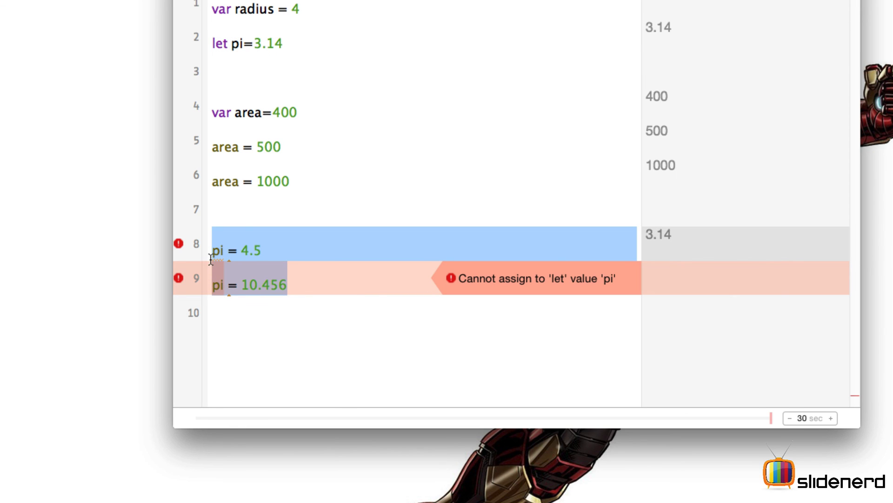
pyautogui.moveTo(262, 251)
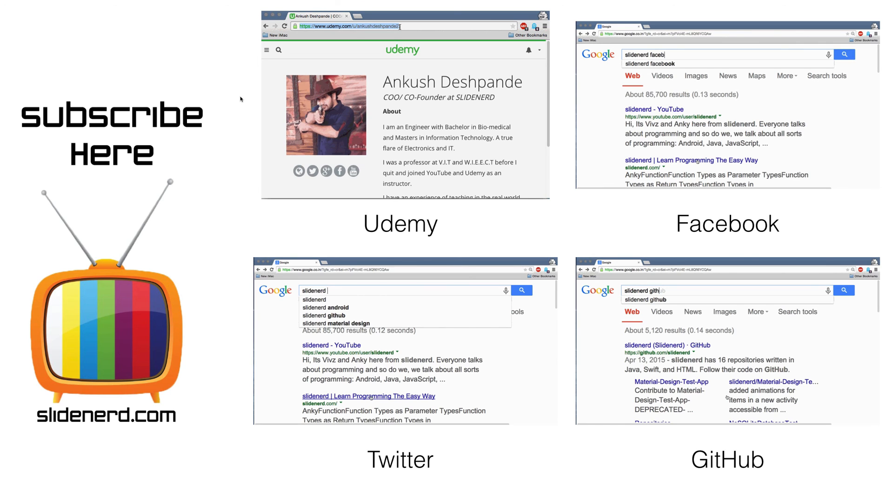
pyautogui.moveTo(97, 450)
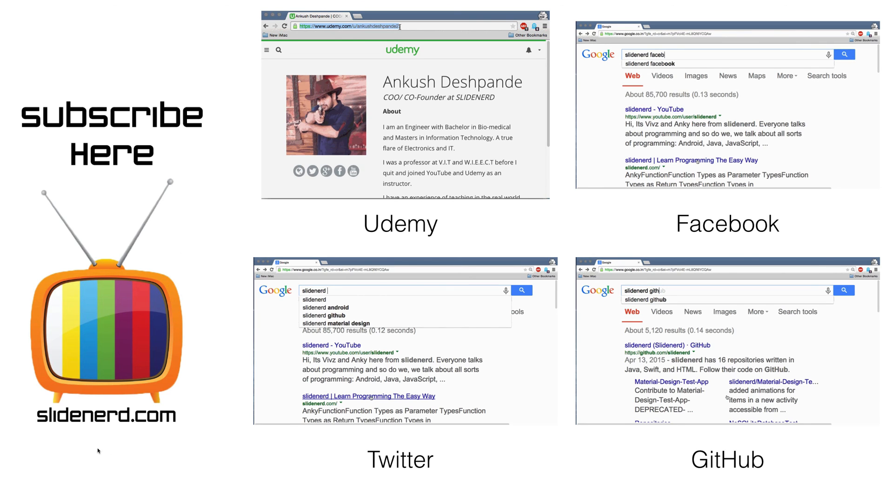
pyautogui.moveTo(223, 221)
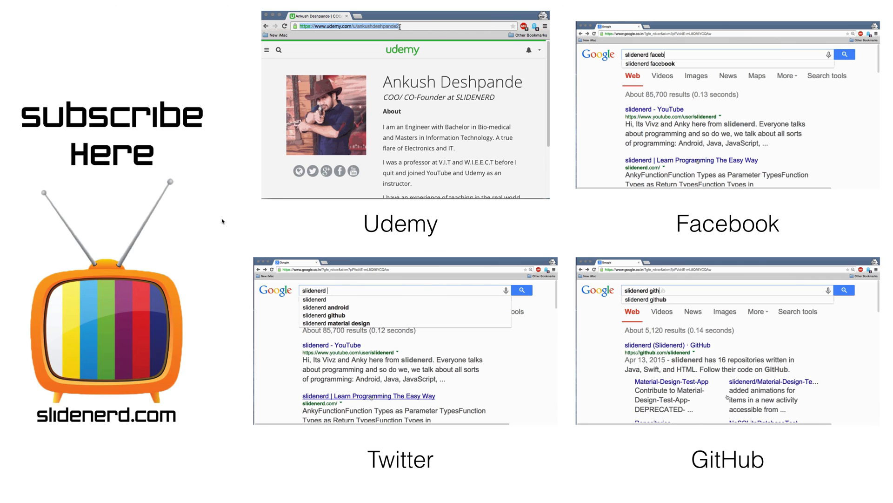
pyautogui.moveTo(358, 96)
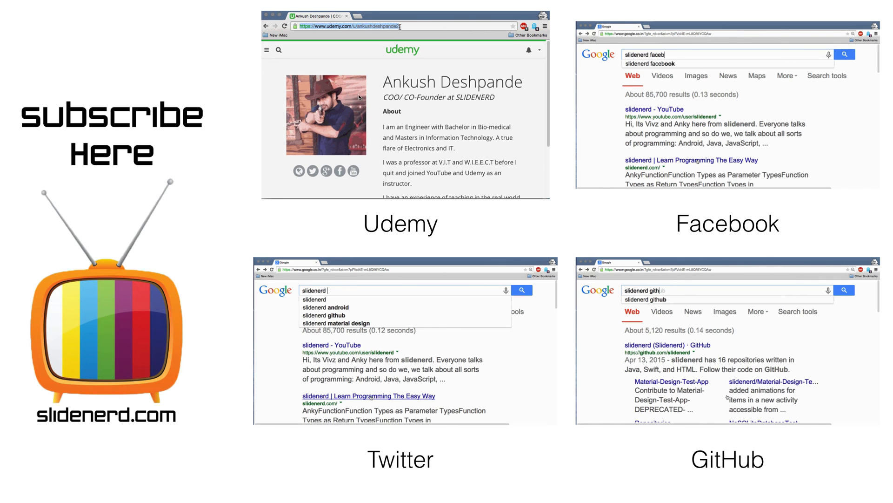
pyautogui.moveTo(448, 245)
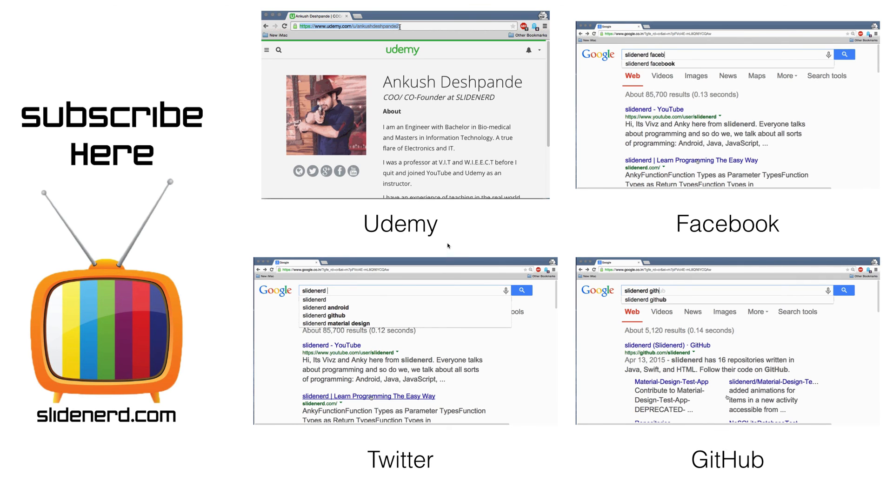